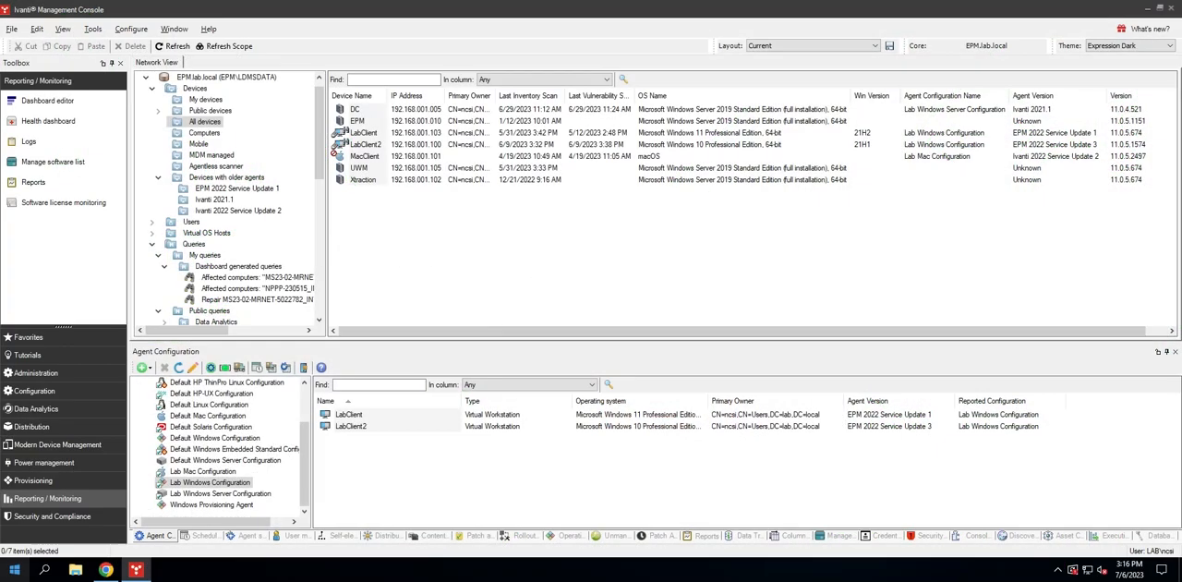
mouse_move(291, 488)
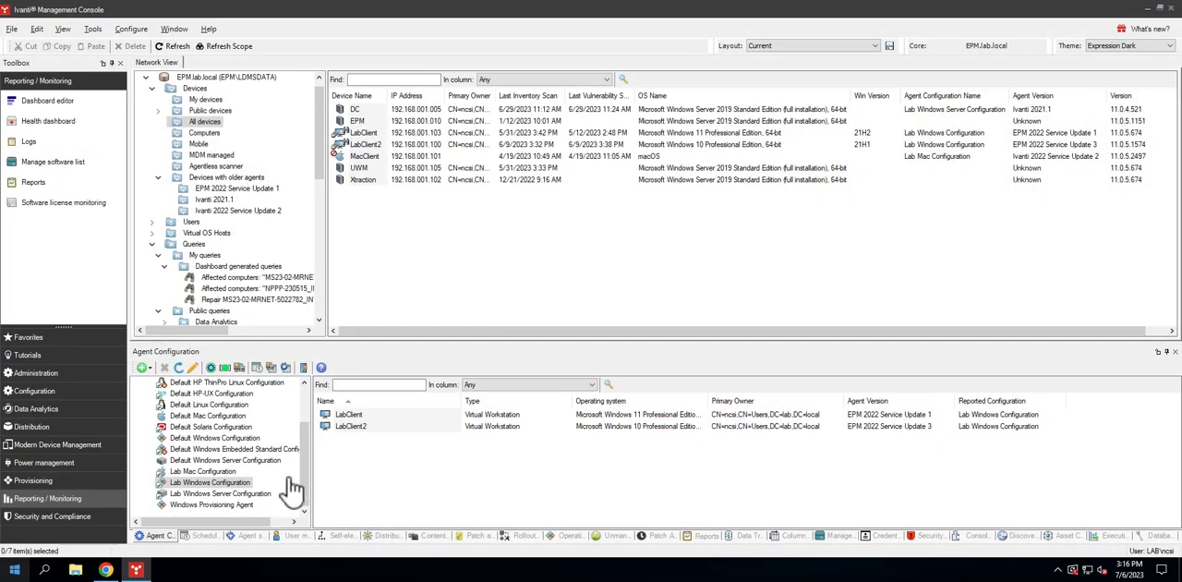
Select Lab Windows Configuration to list its devices and their agent versions.
left_click(363, 132)
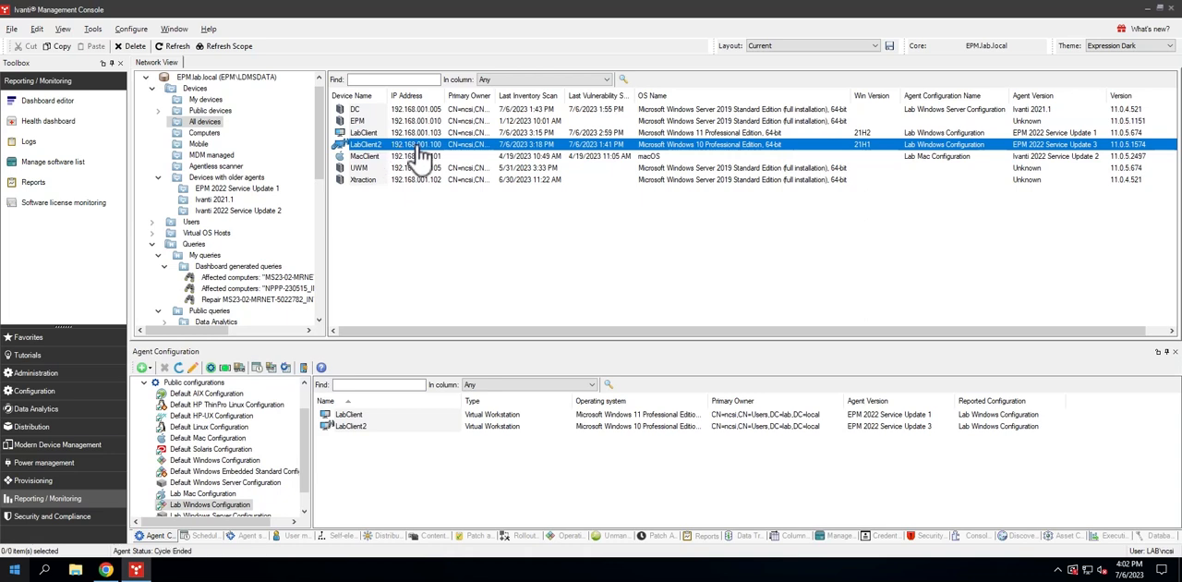
mouse_move(379, 174)
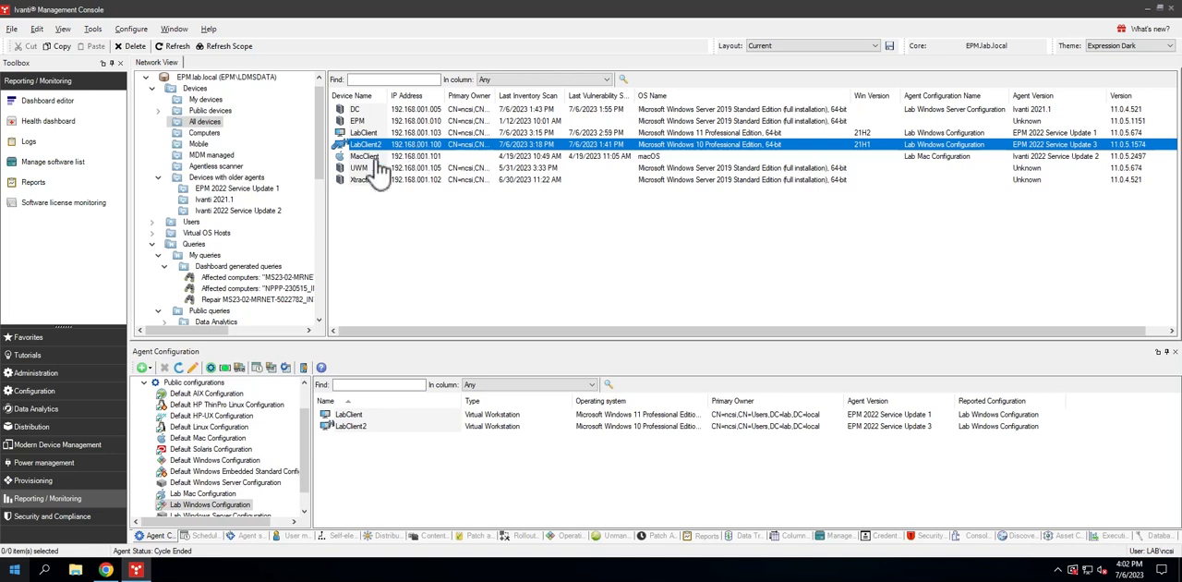
mouse_move(379, 134)
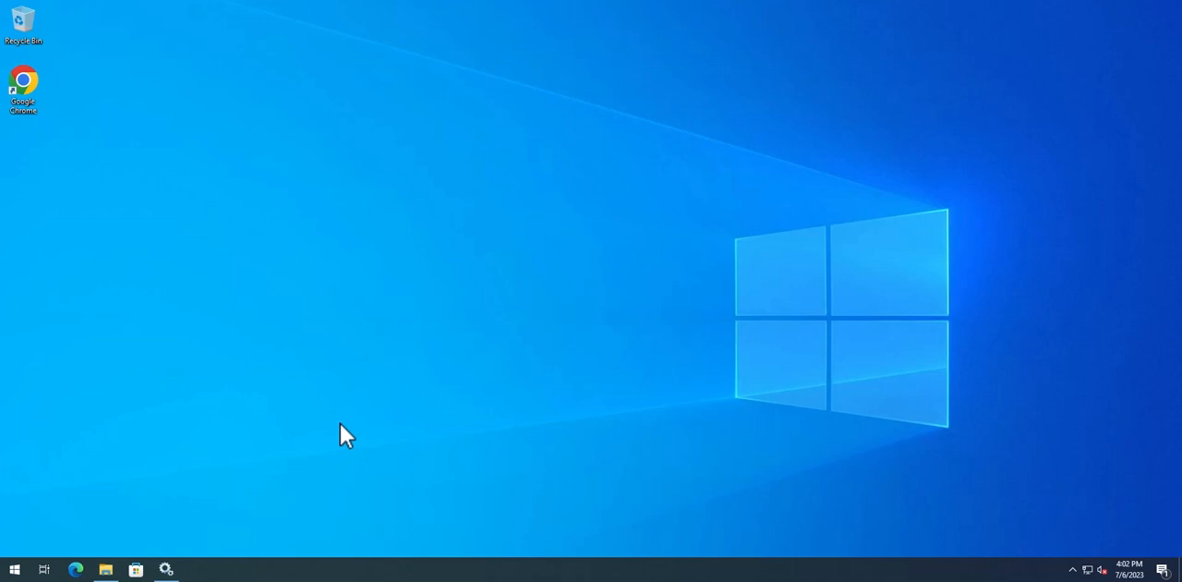
mouse_move(202, 512)
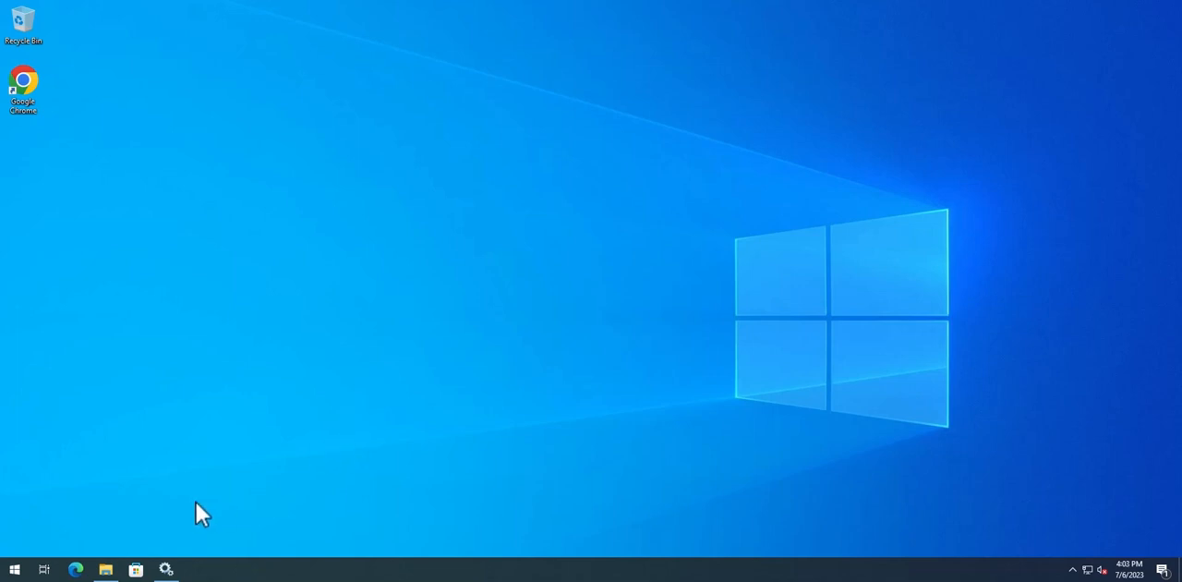
Check the Ivanti Agentless Manager, Application Control, Management Agent and EPM Agent Update services.
left_click(166, 569)
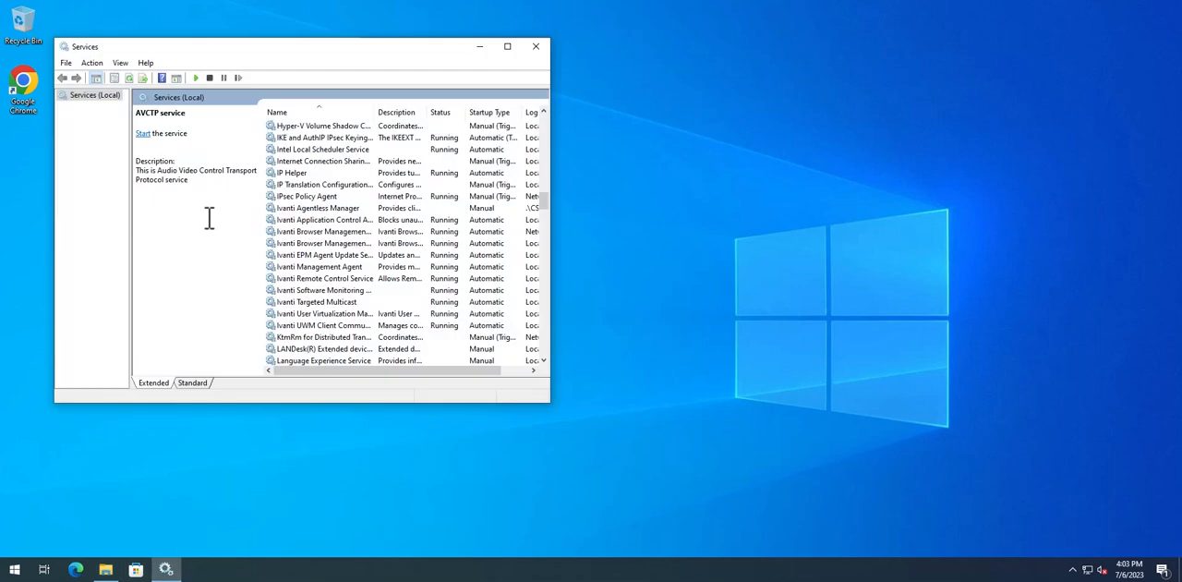
left_click(506, 46)
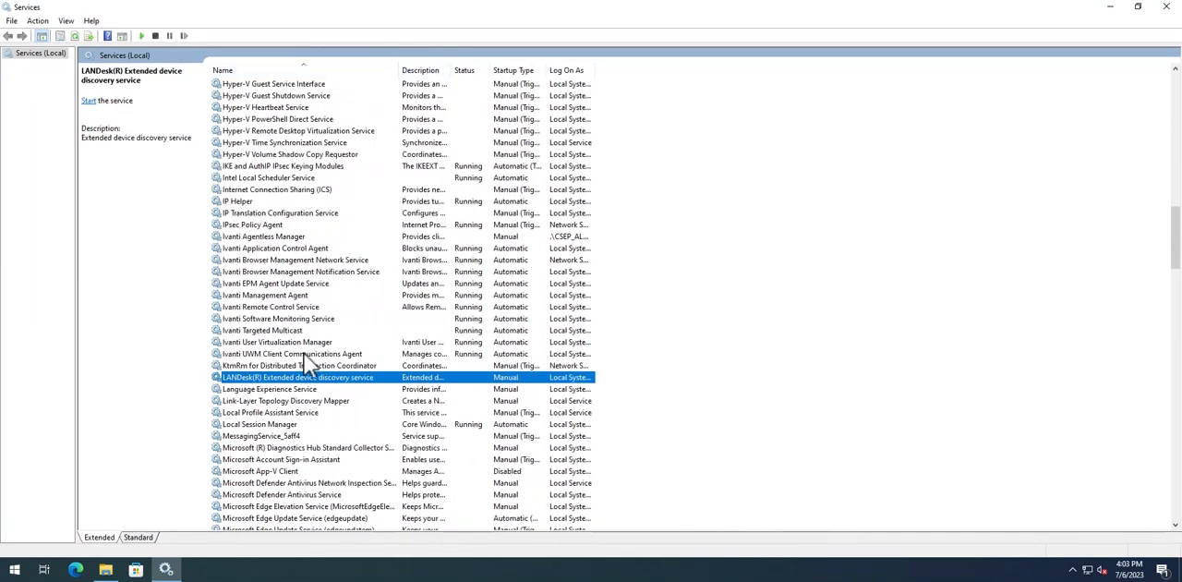
mouse_move(272, 248)
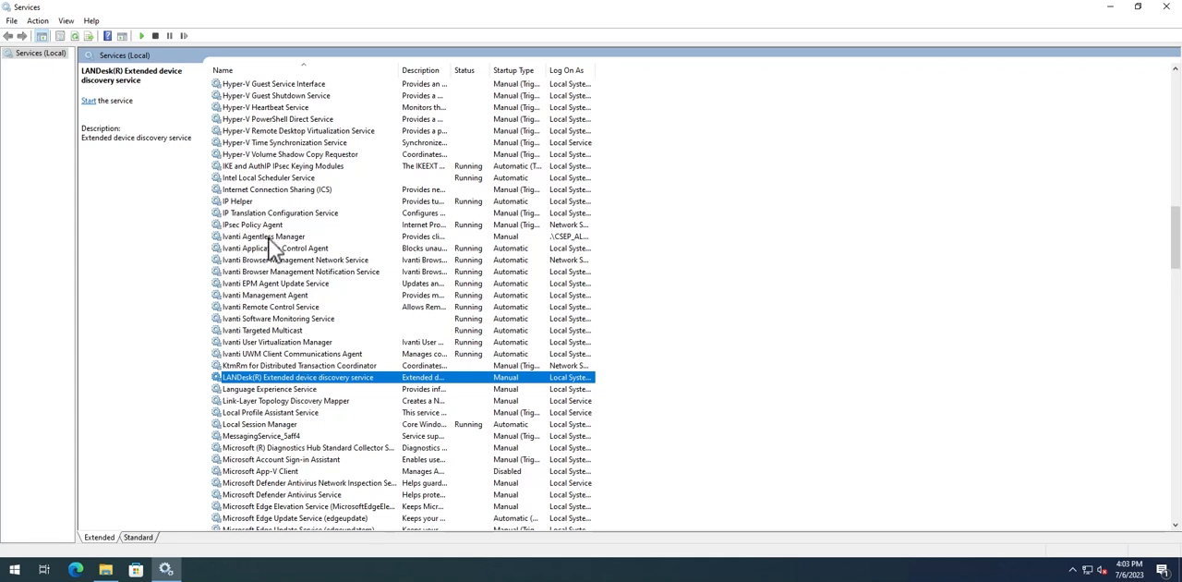
left_click(263, 236)
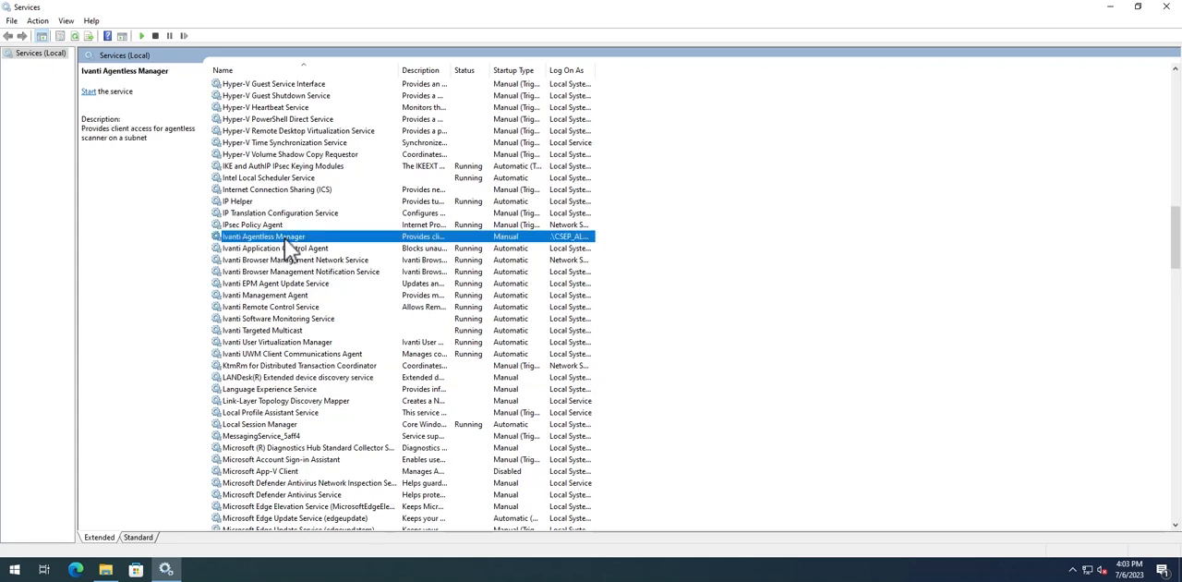
left_click(274, 247)
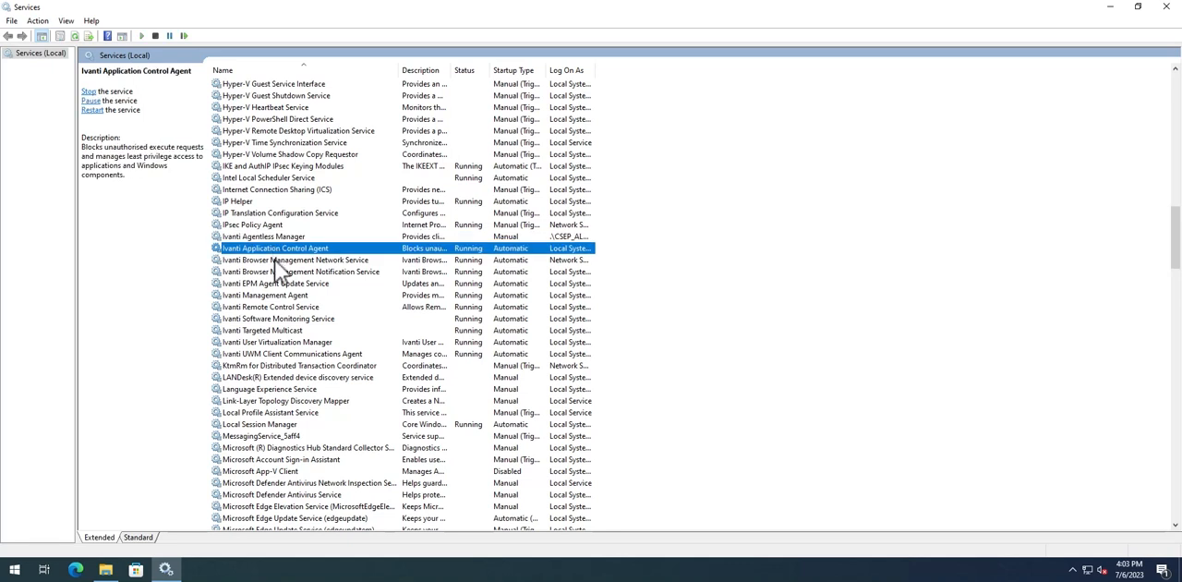
left_click(265, 295)
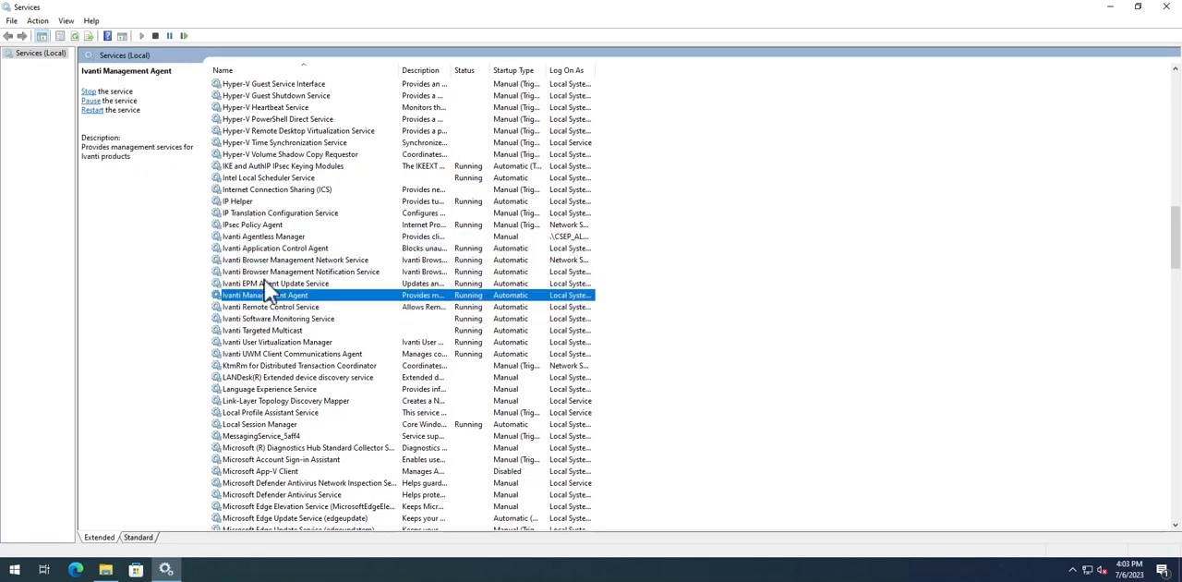
left_click(274, 284)
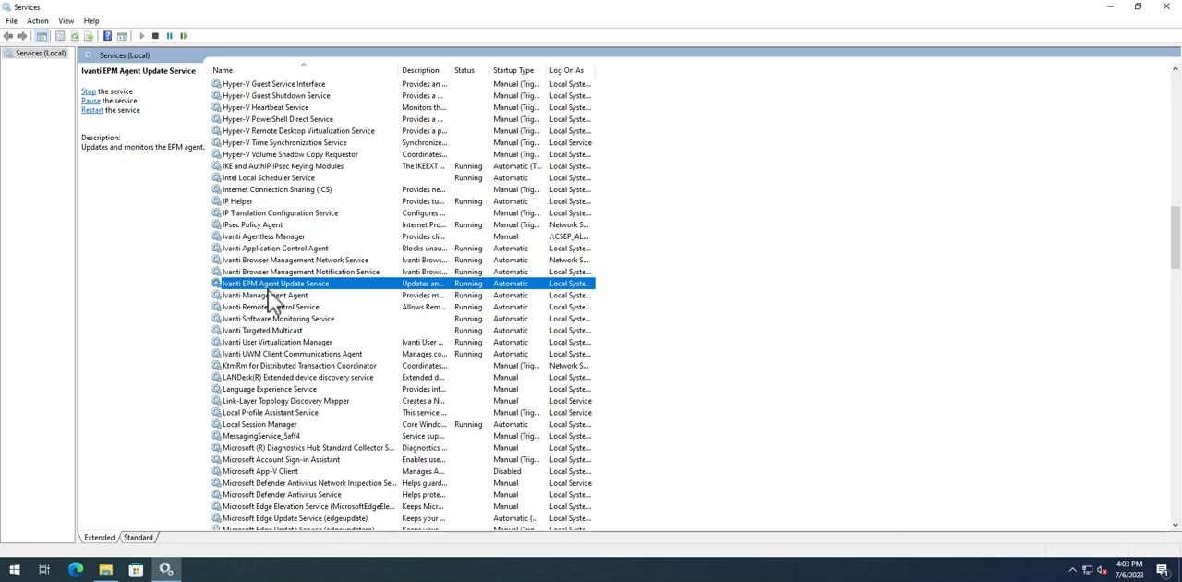
left_click(292, 354)
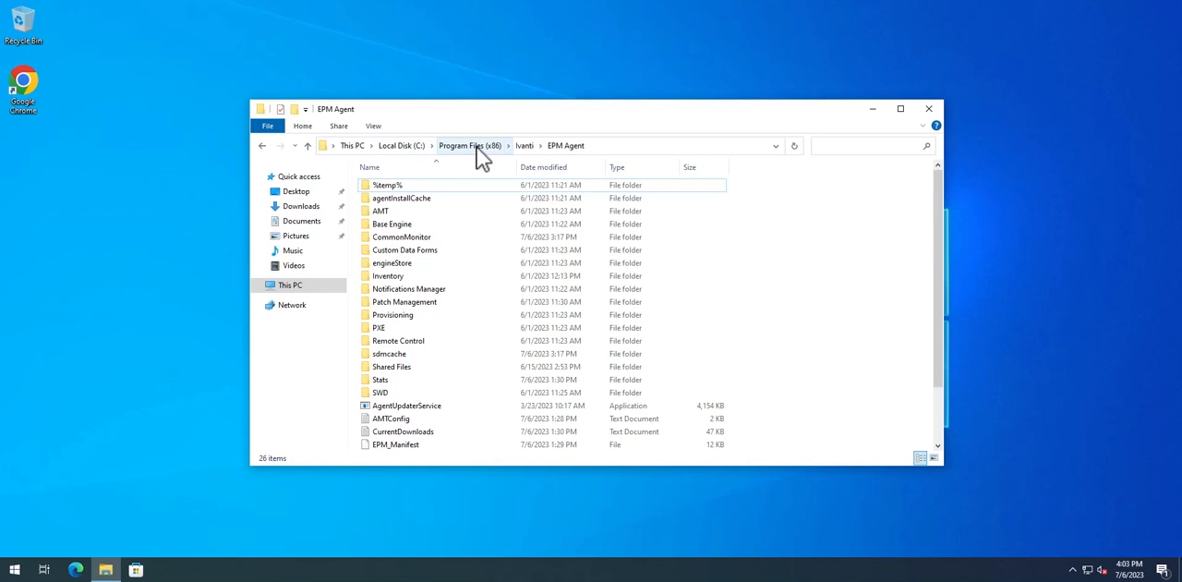
Compare the LANDesk LDClient Data folder with the EPM Agent folder in Program Files (x86).
left_click(460, 145)
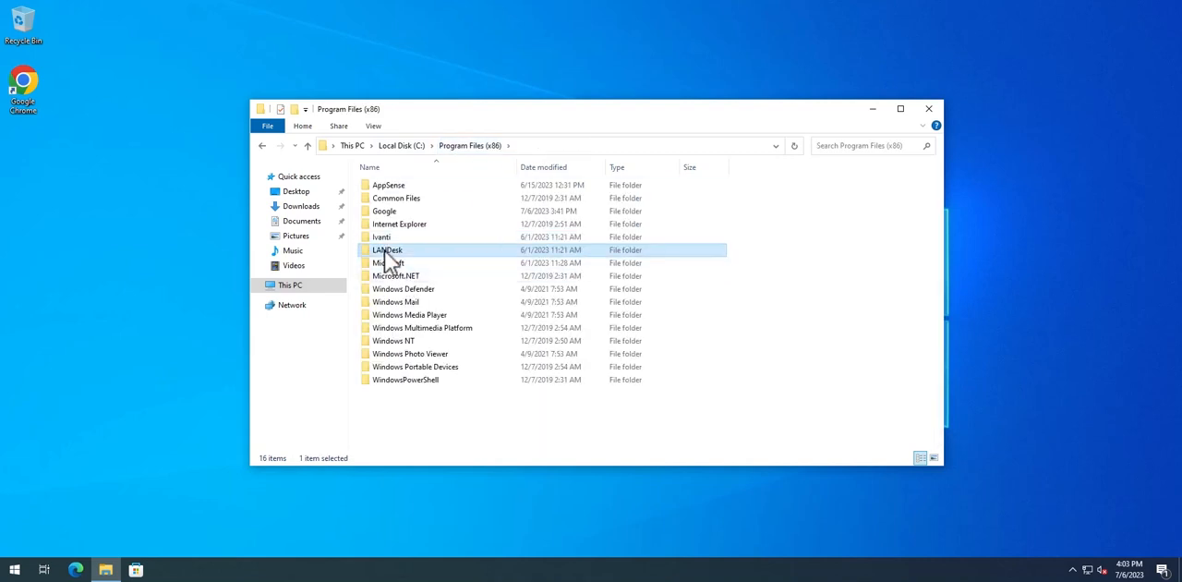
double_click(386, 250)
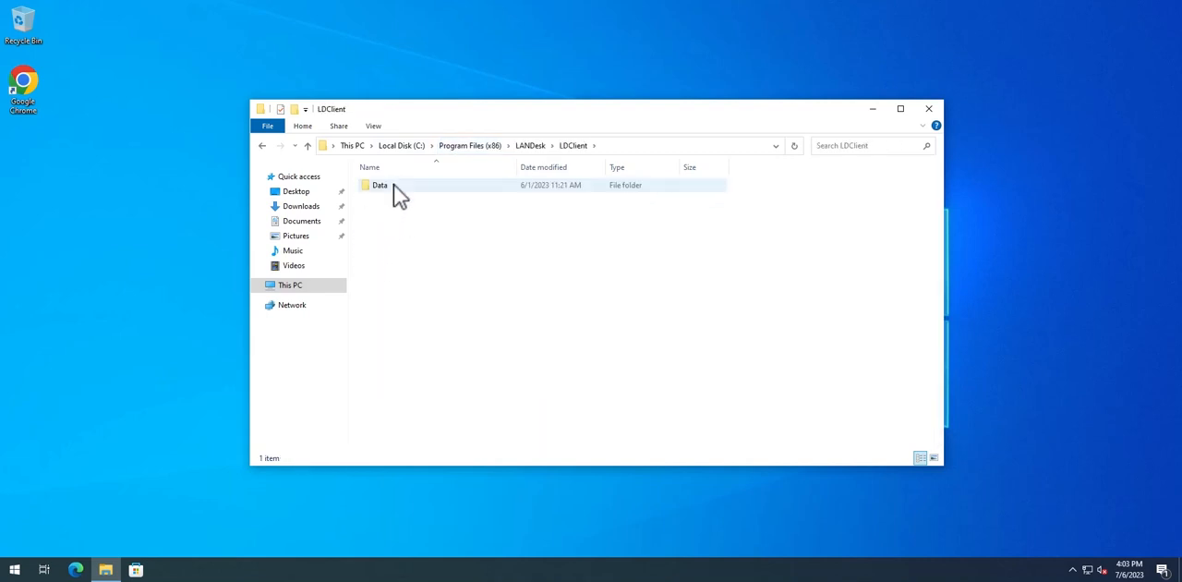
double_click(379, 185)
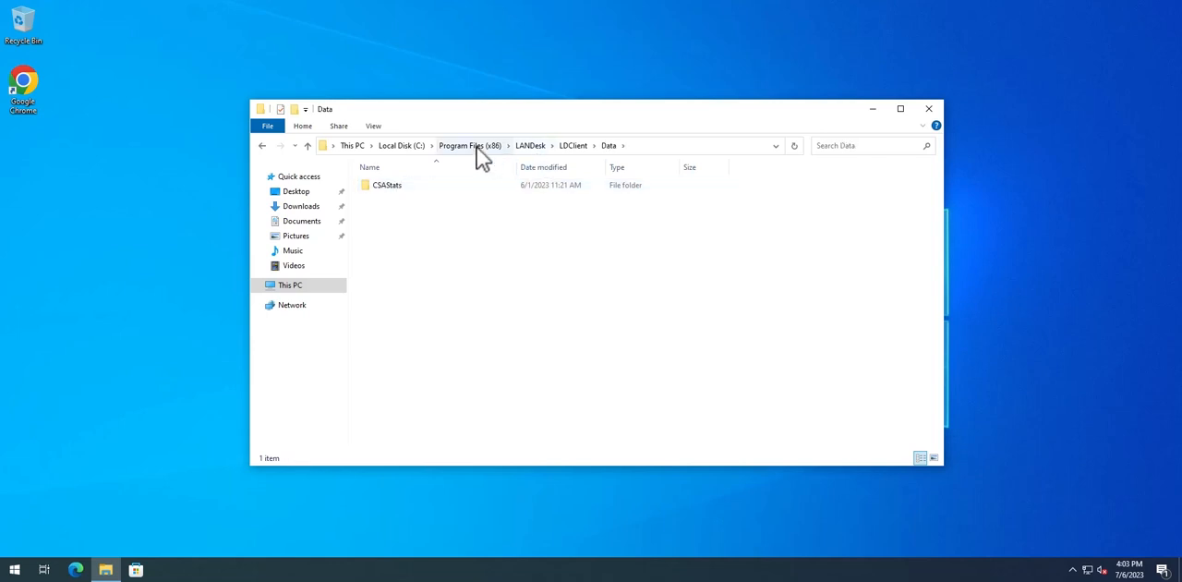
left_click(469, 145)
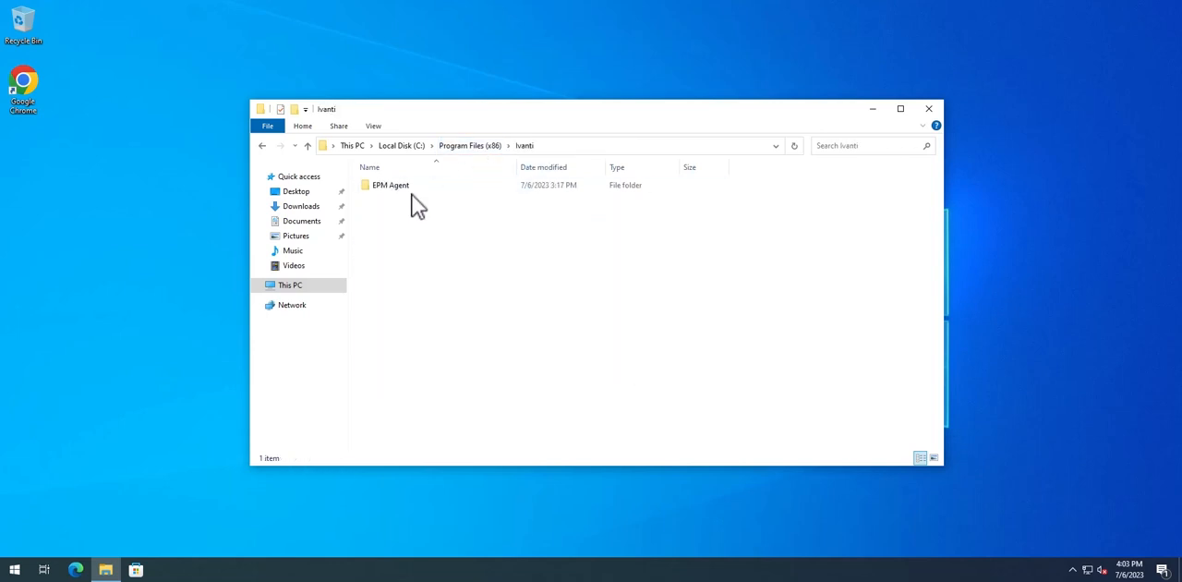
double_click(390, 184)
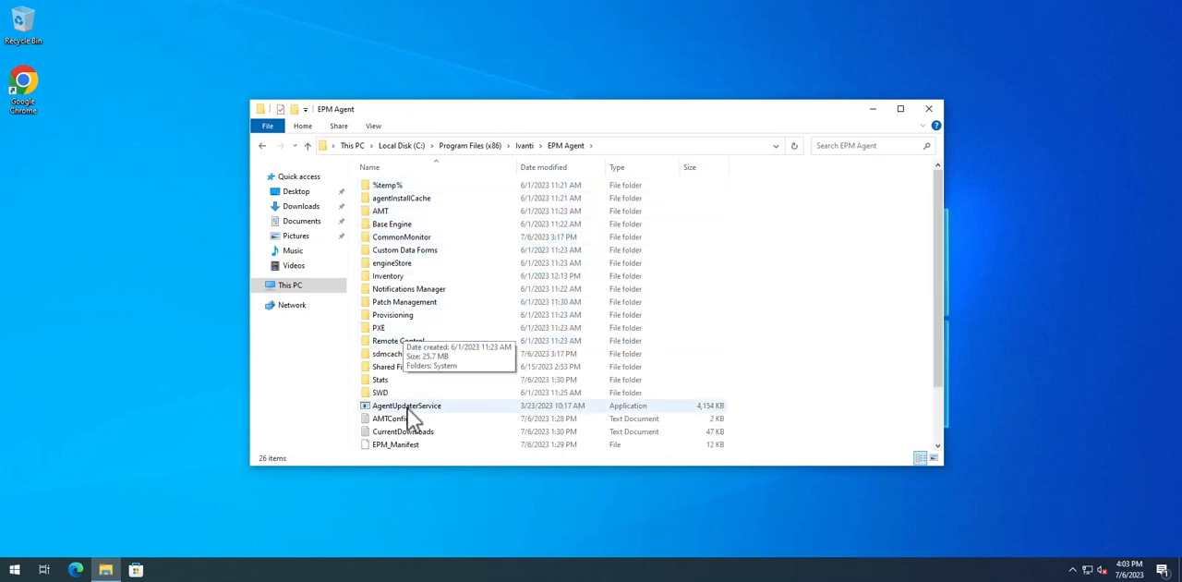
mouse_move(424, 275)
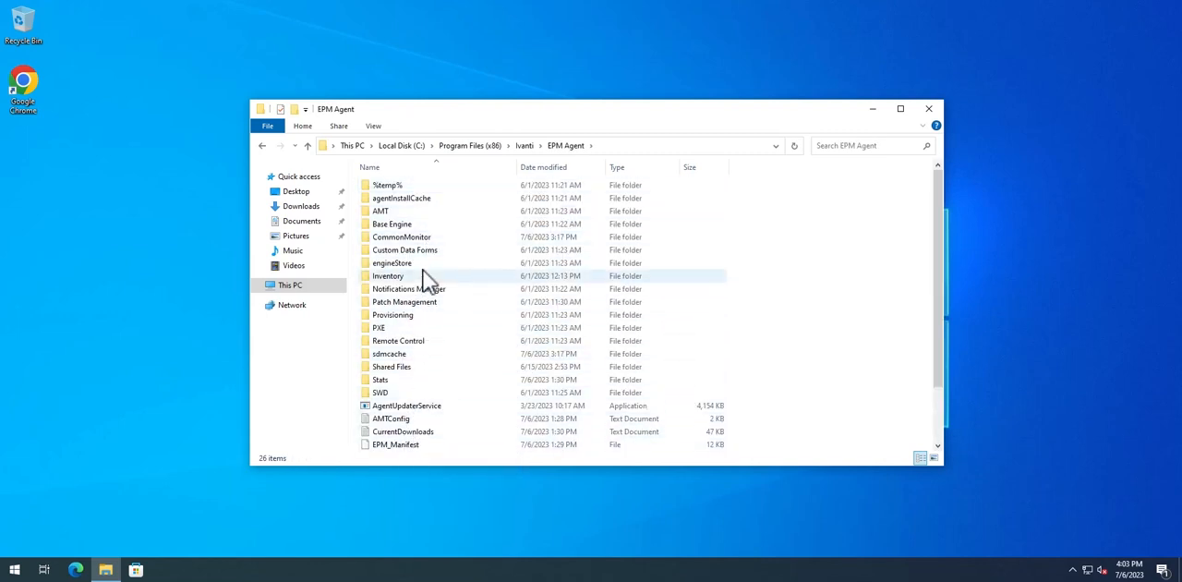
Show hidden items and browse to C:\ProgramData\Ivanti.
left_click(291, 284)
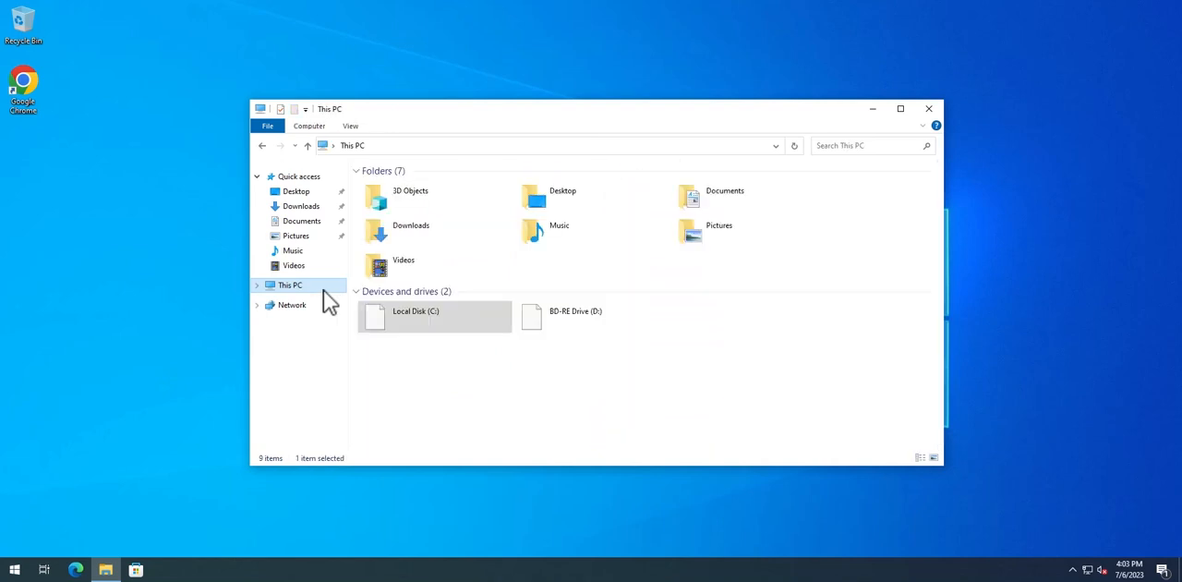
double_click(415, 316)
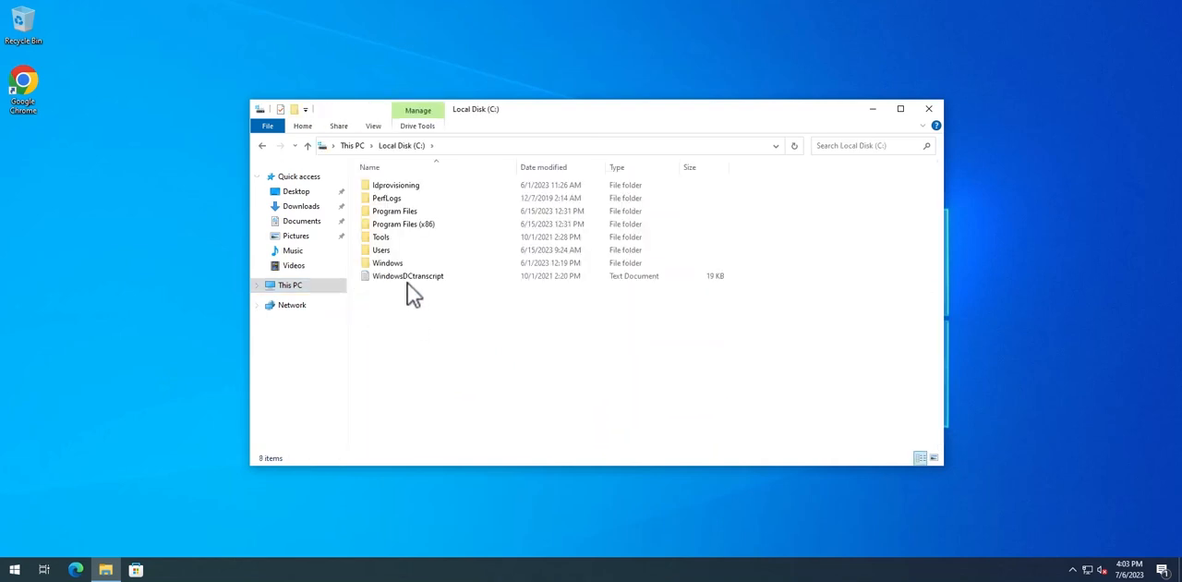
left_click(373, 126)
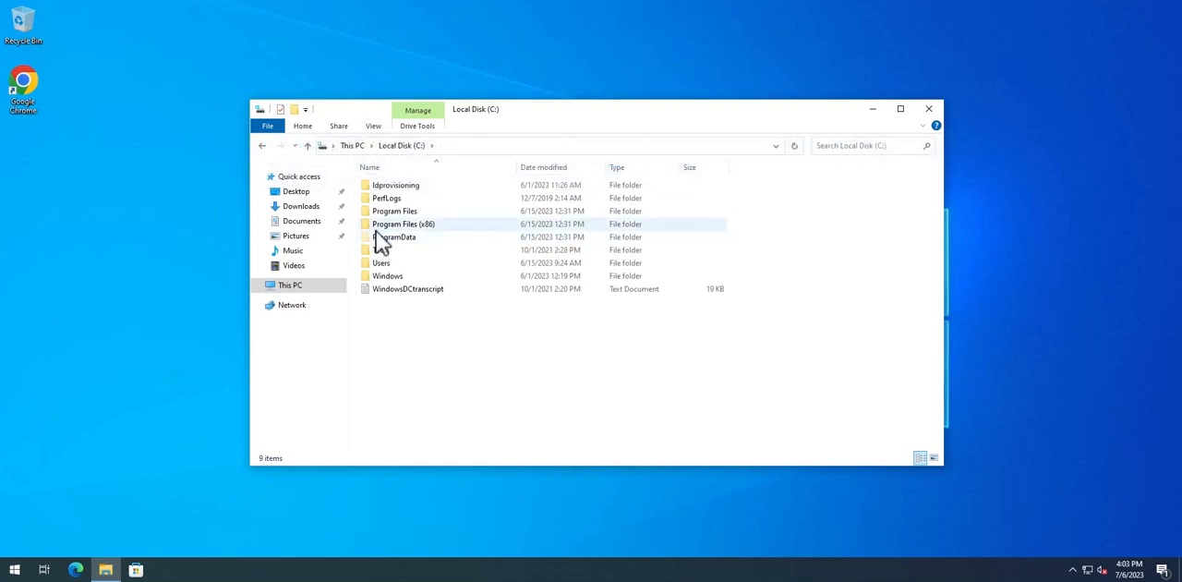
double_click(394, 237)
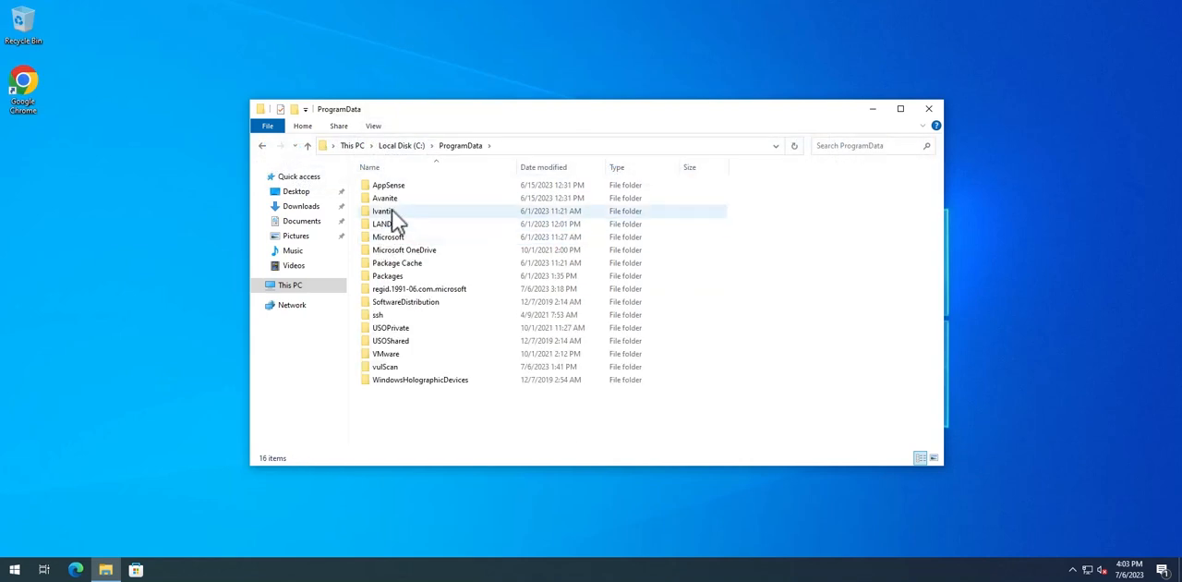
double_click(382, 210)
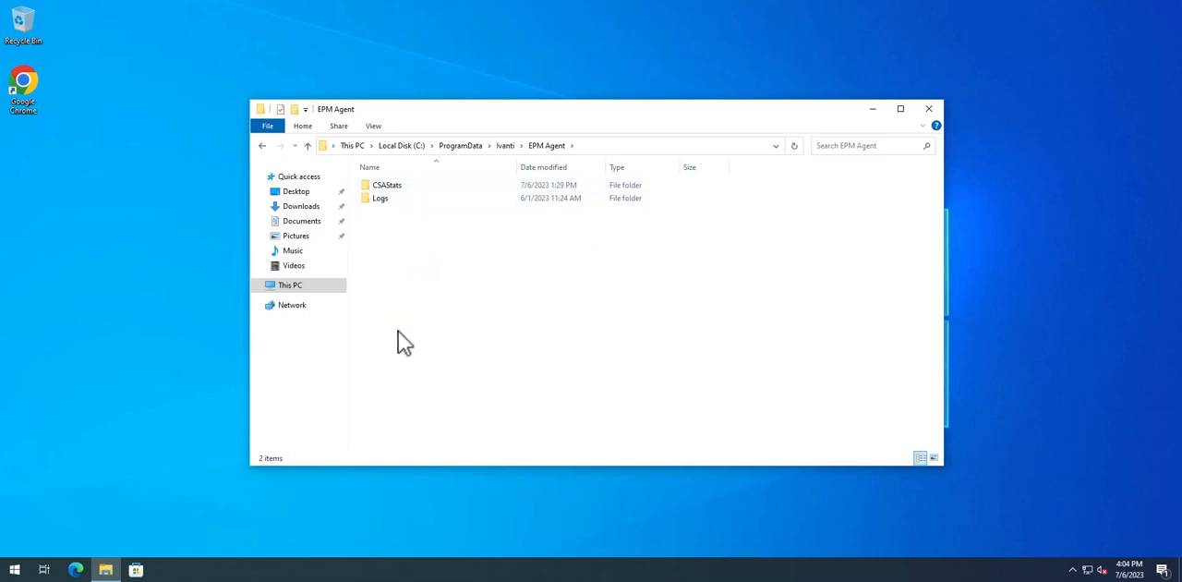
mouse_move(489, 374)
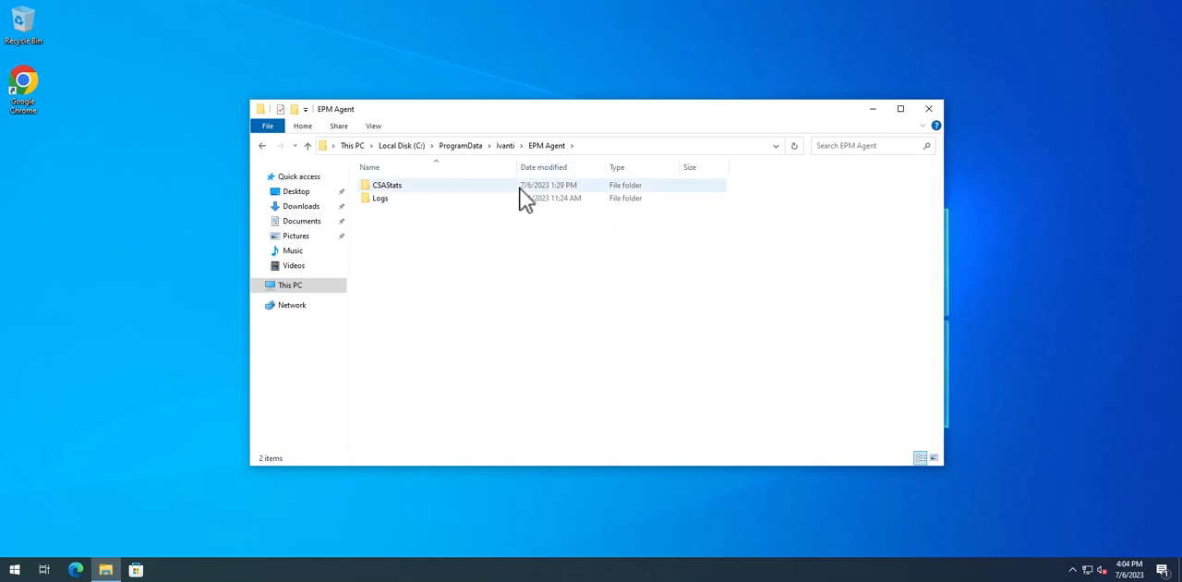
mouse_move(1078, 180)
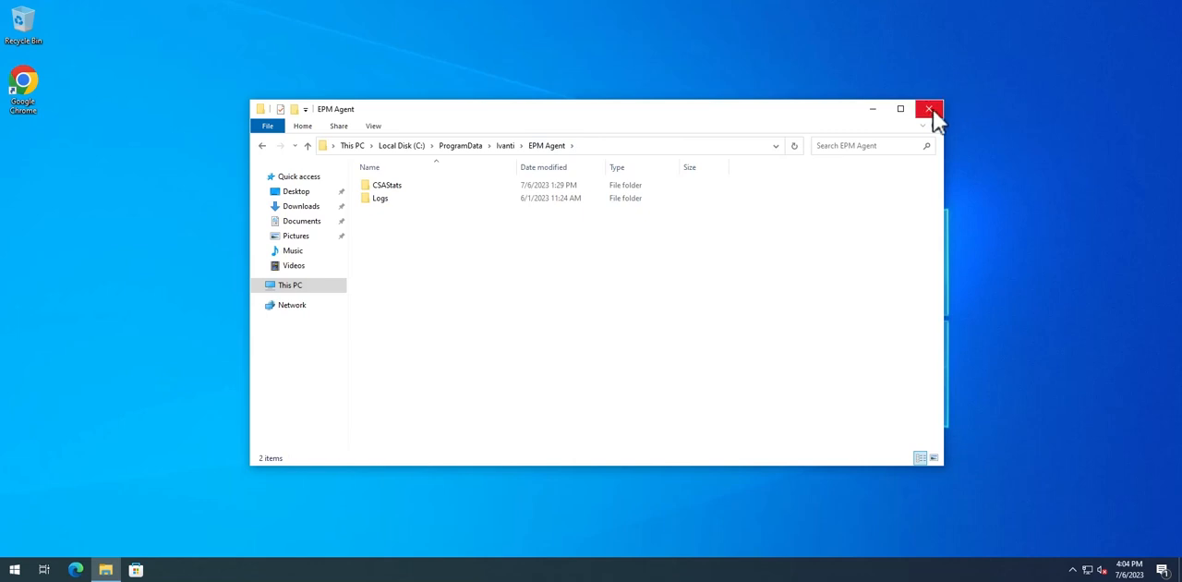
mouse_move(893, 74)
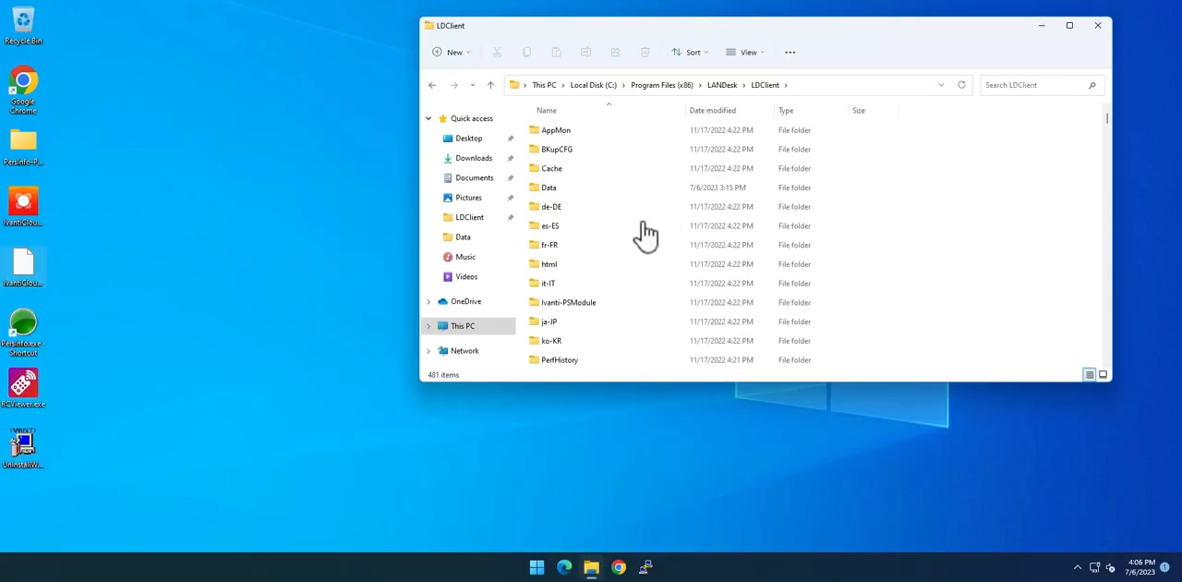
mouse_move(462, 180)
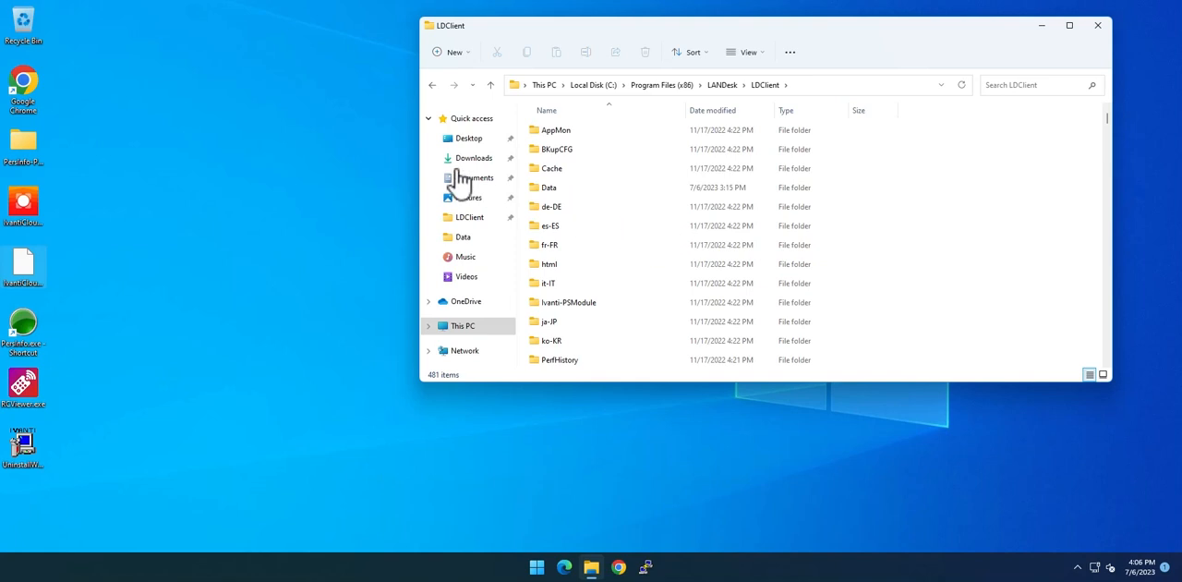
mouse_move(94, 62)
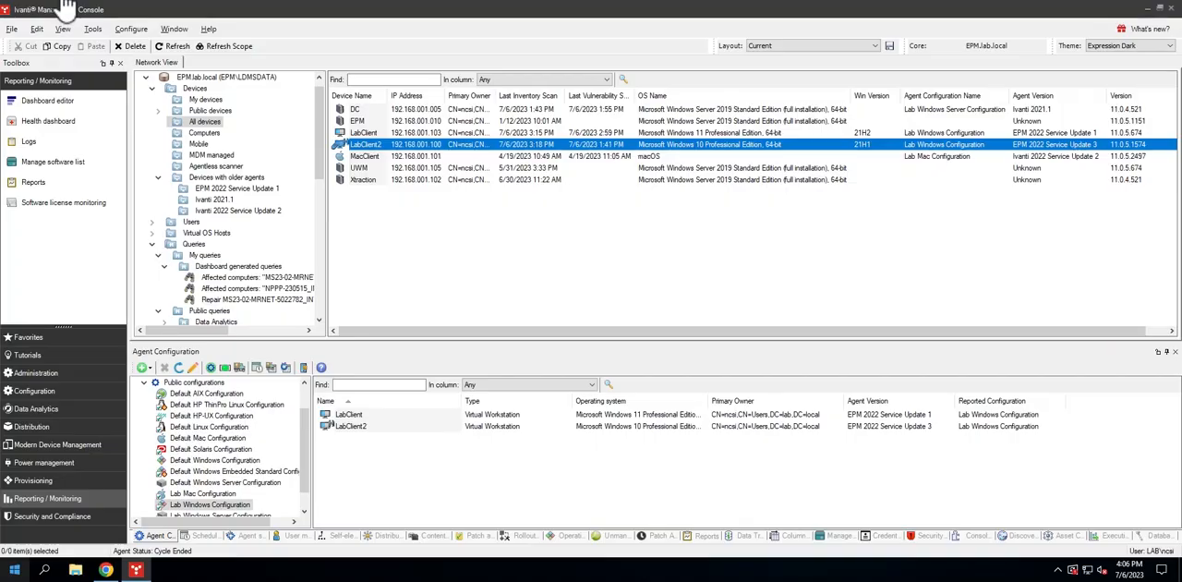
mouse_move(419, 467)
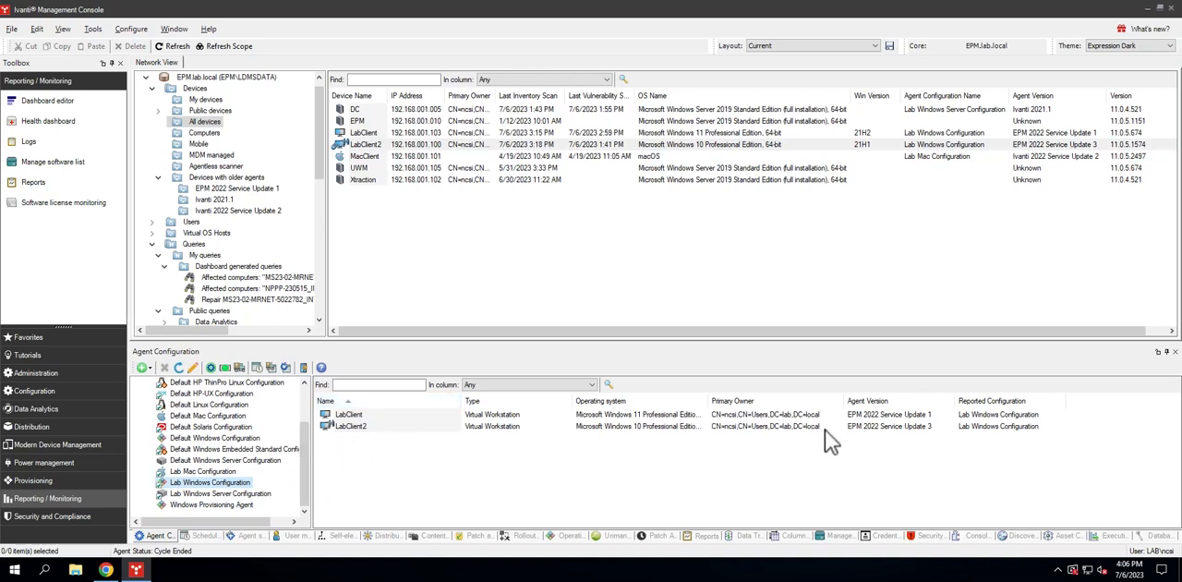
Select the configuration to list LabClient and LabClient2 with their EPM versions.
left_click(201, 470)
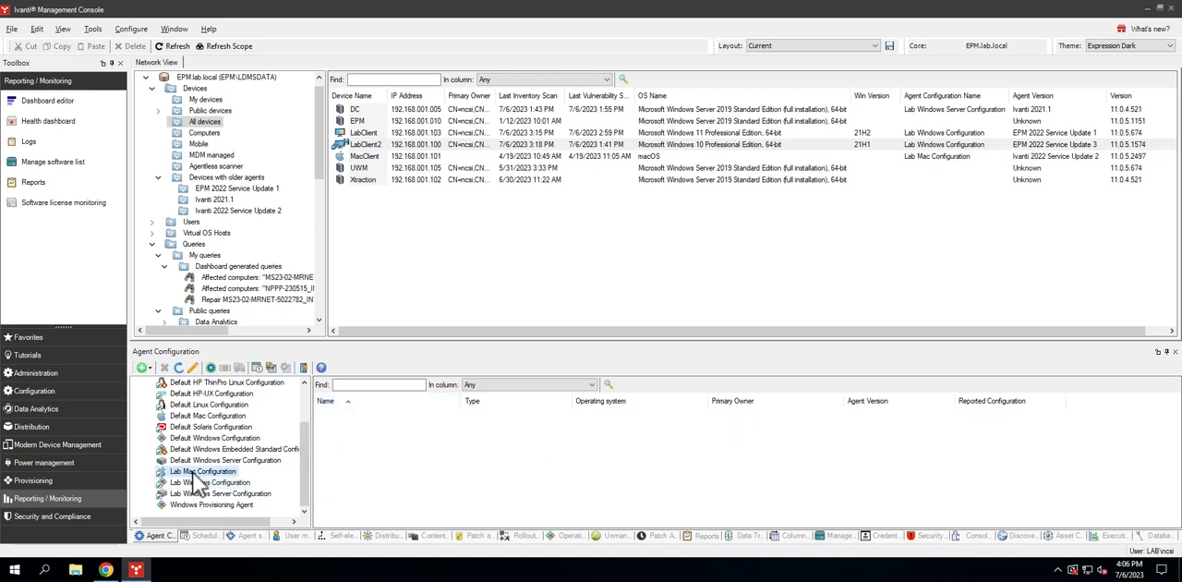
left_click(202, 471)
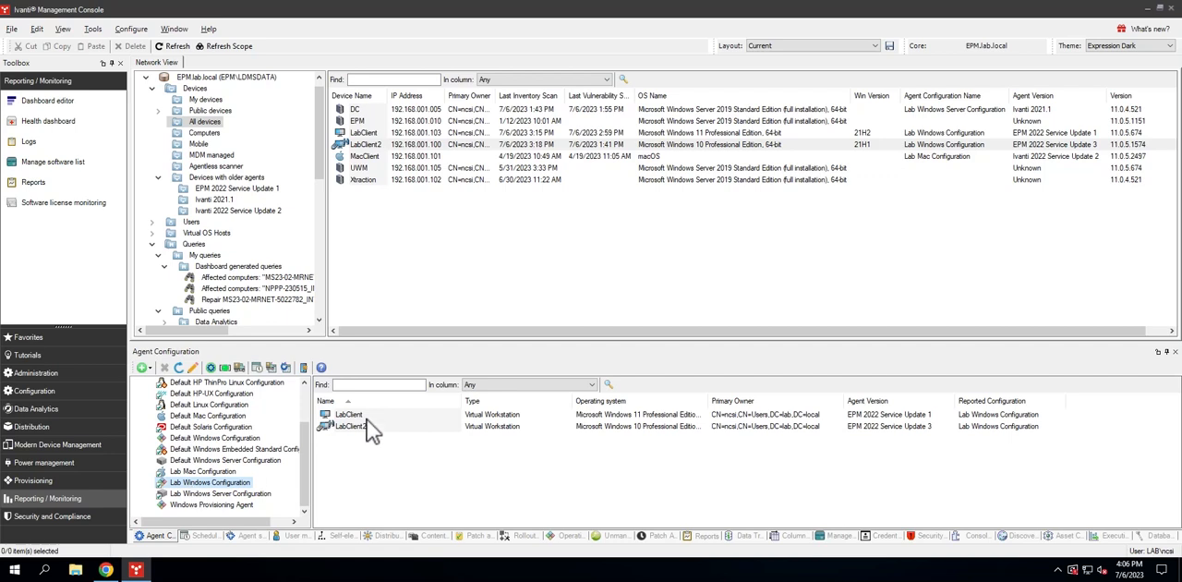
mouse_move(369, 434)
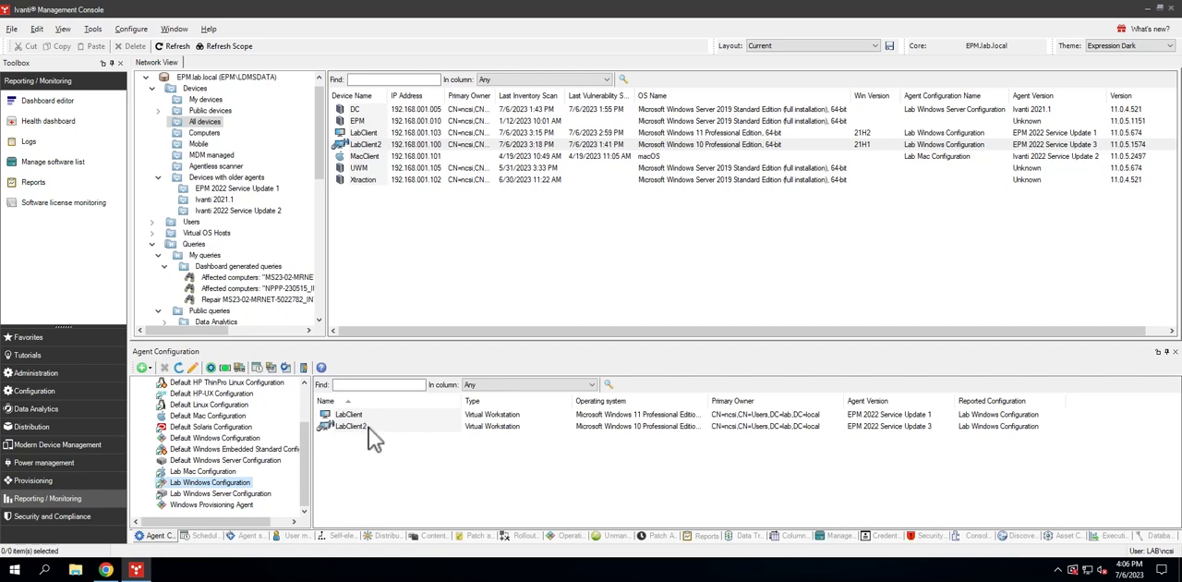
mouse_move(472, 428)
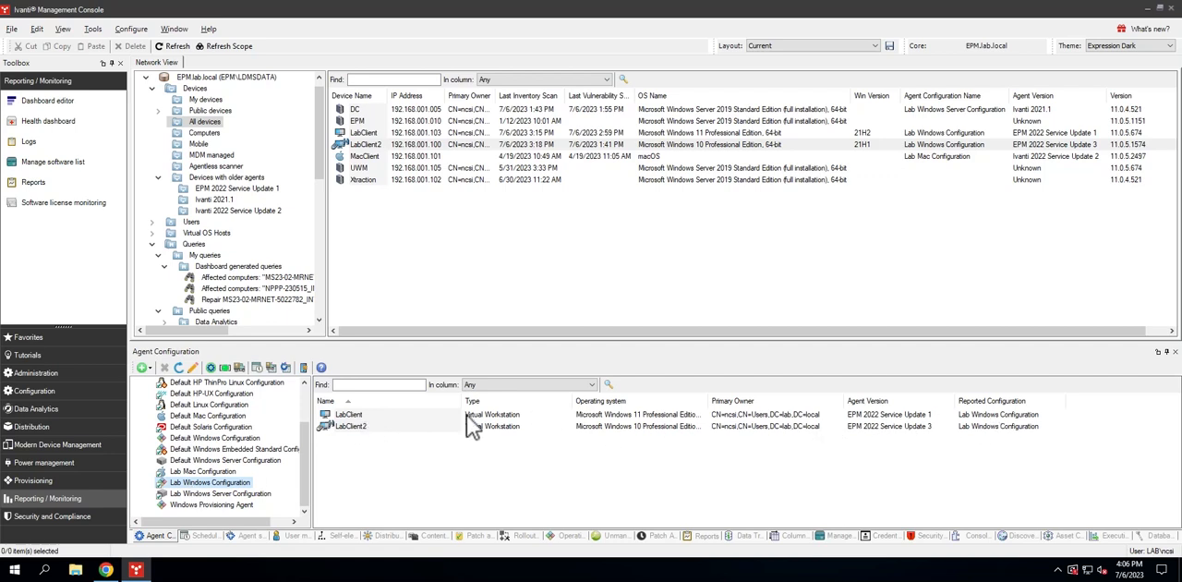
mouse_move(482, 437)
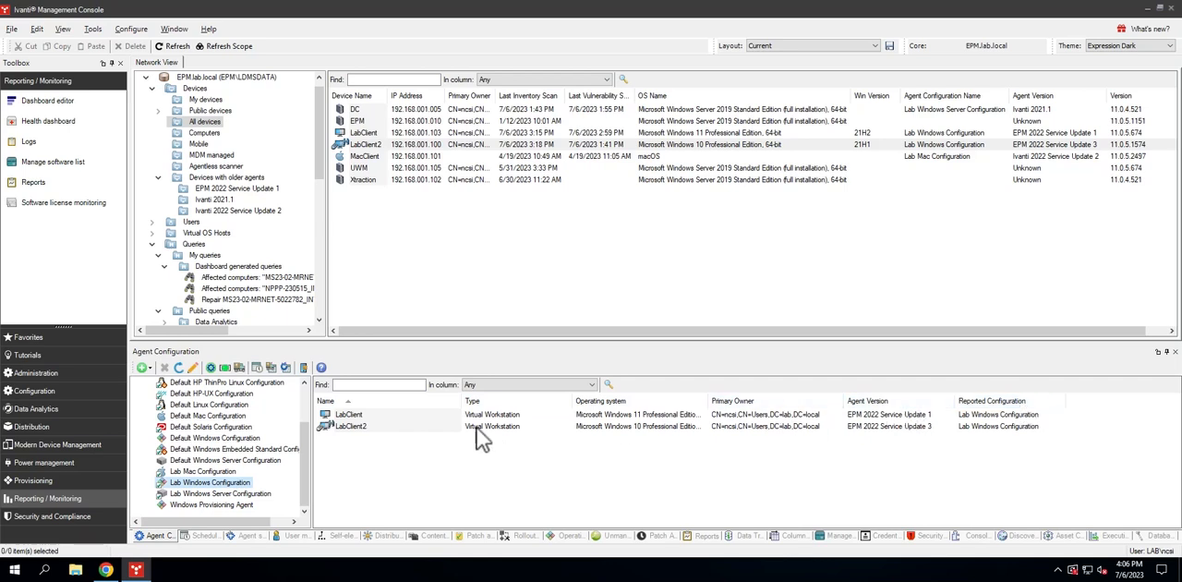
Show the context menu for Lab Windows Configuration.
right_click(209, 481)
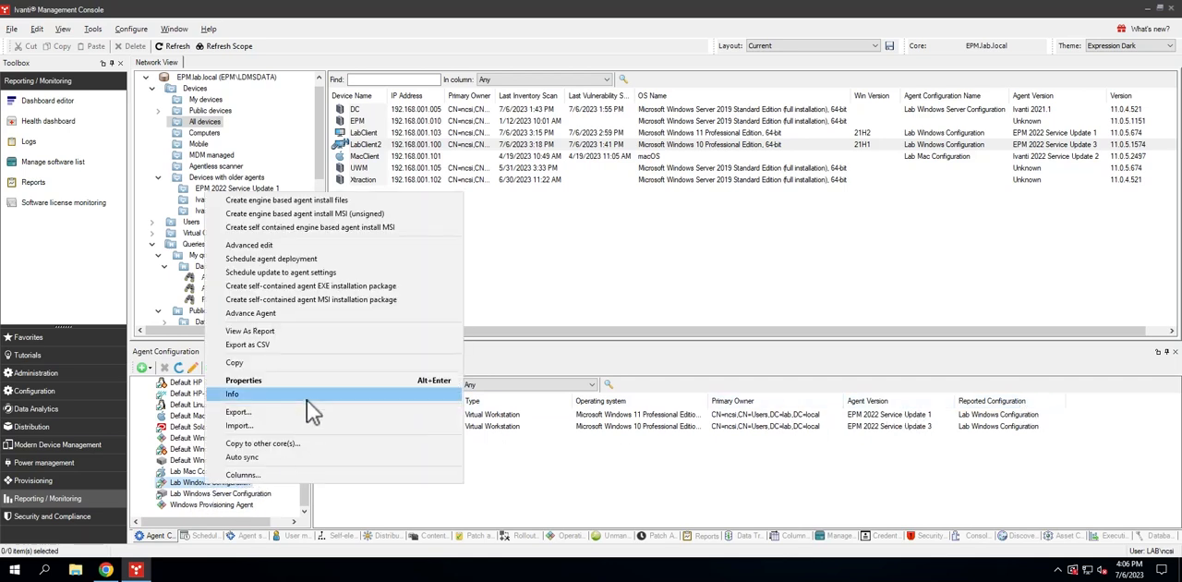
mouse_move(318, 200)
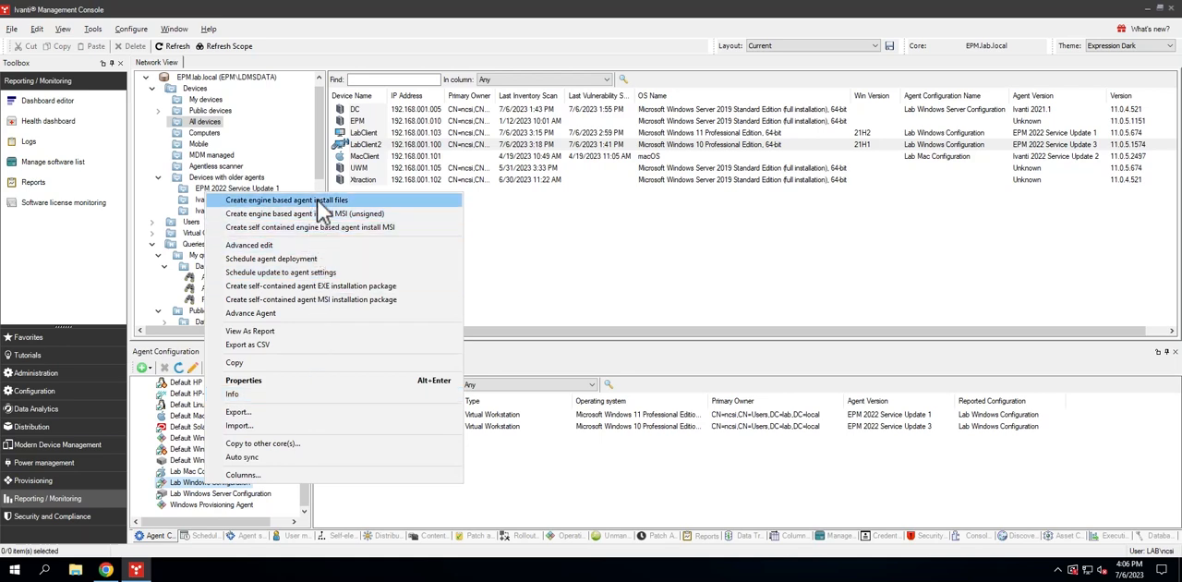
mouse_move(418, 215)
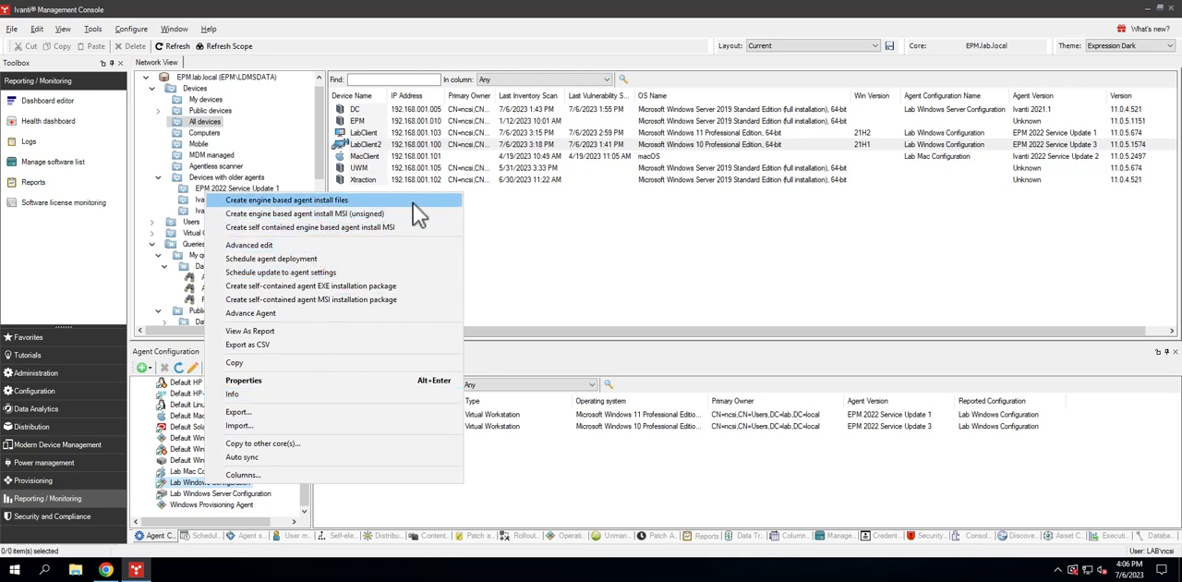
mouse_move(397, 226)
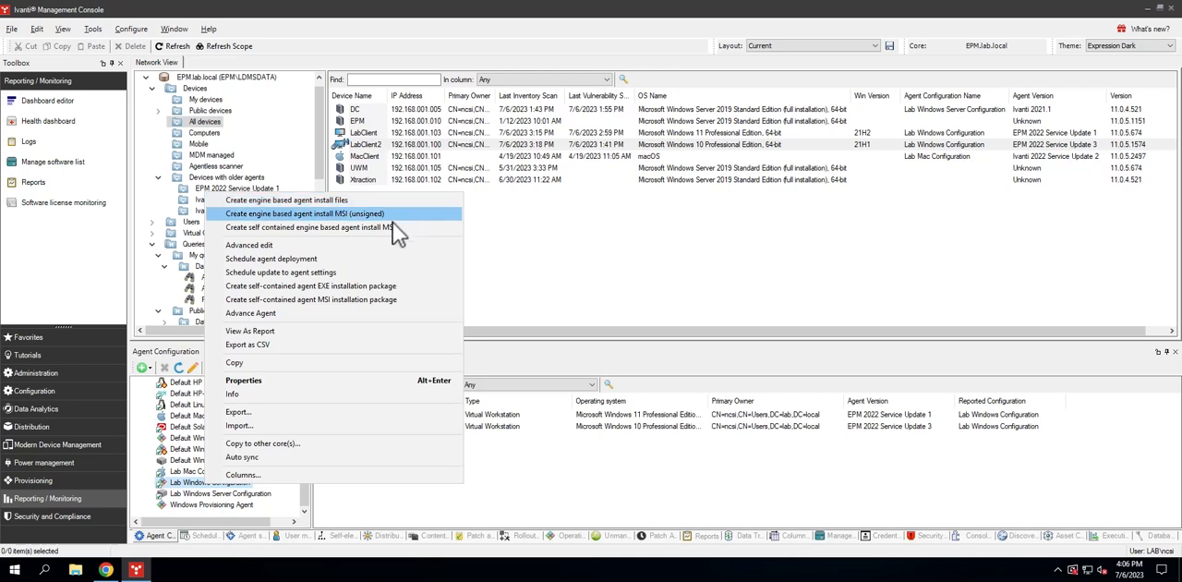
mouse_move(404, 223)
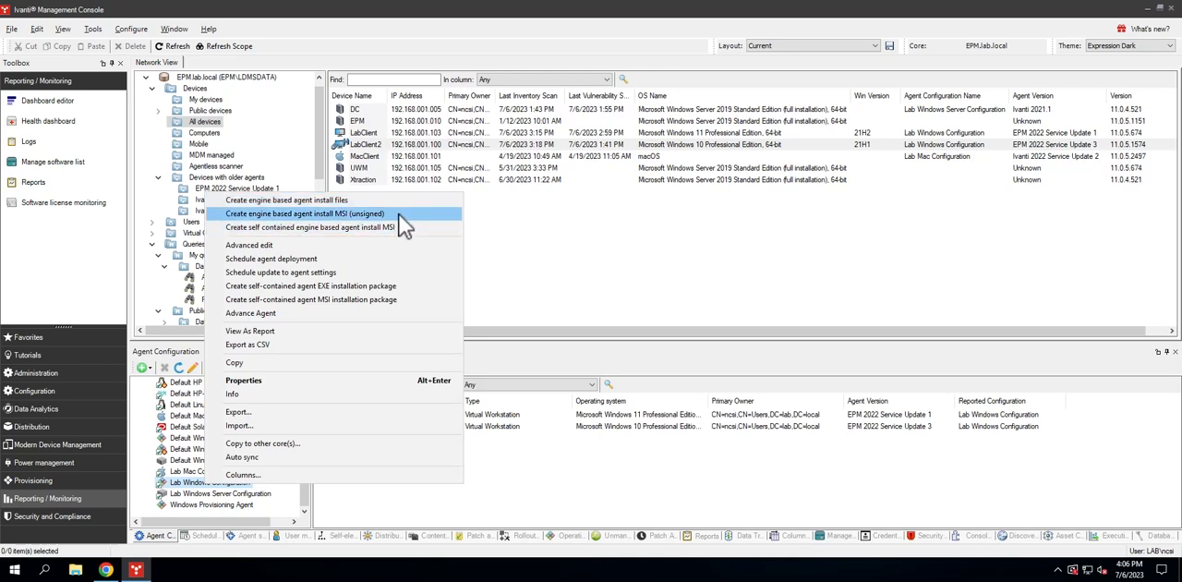
mouse_move(388, 227)
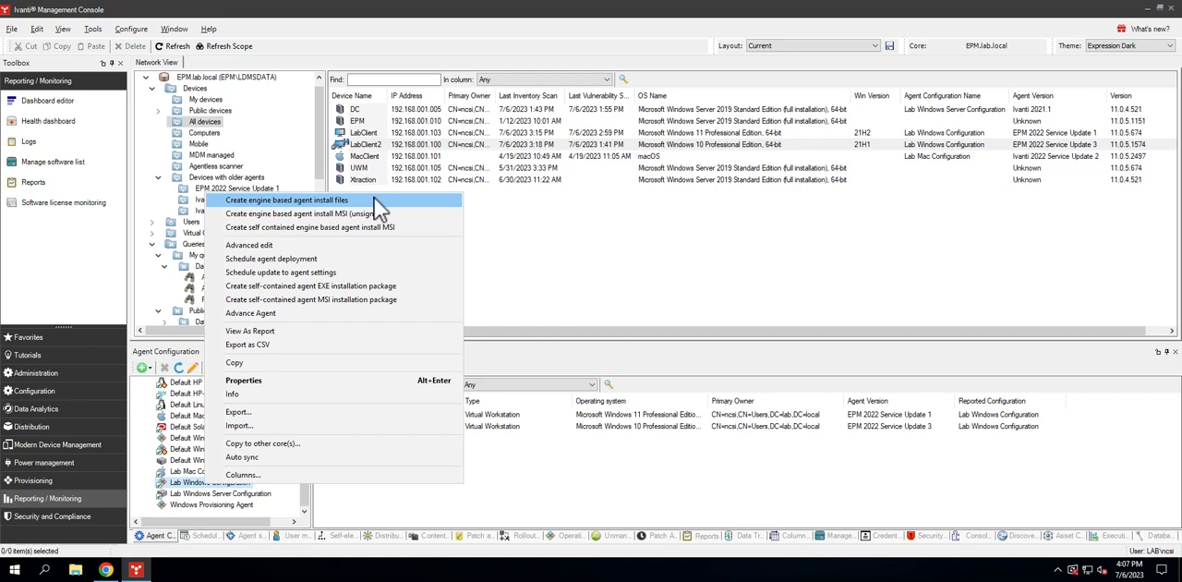
mouse_move(406, 213)
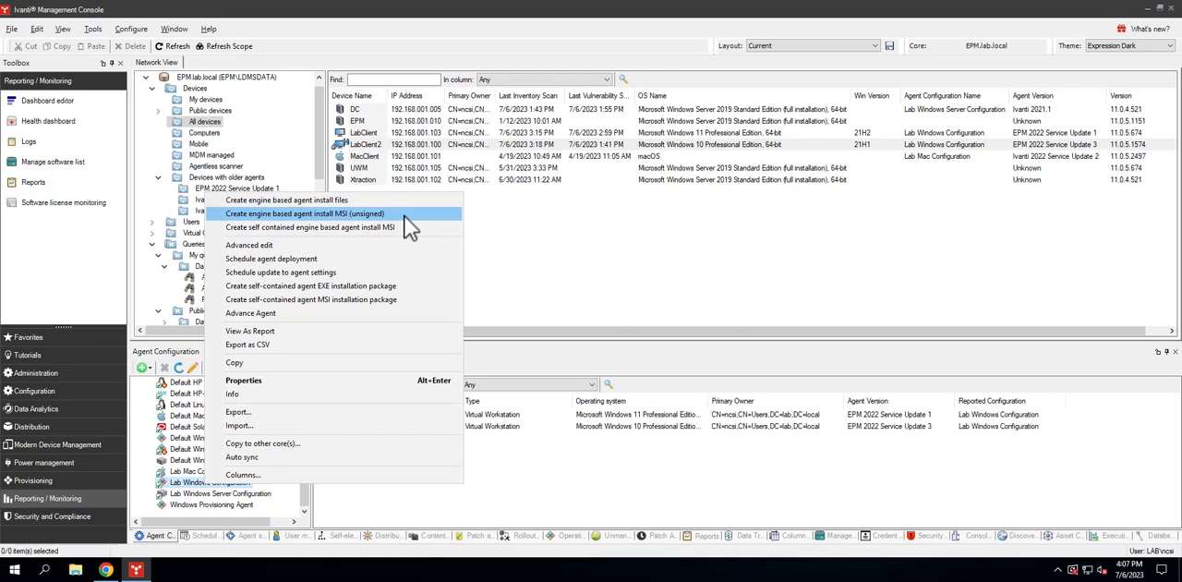
mouse_move(421, 227)
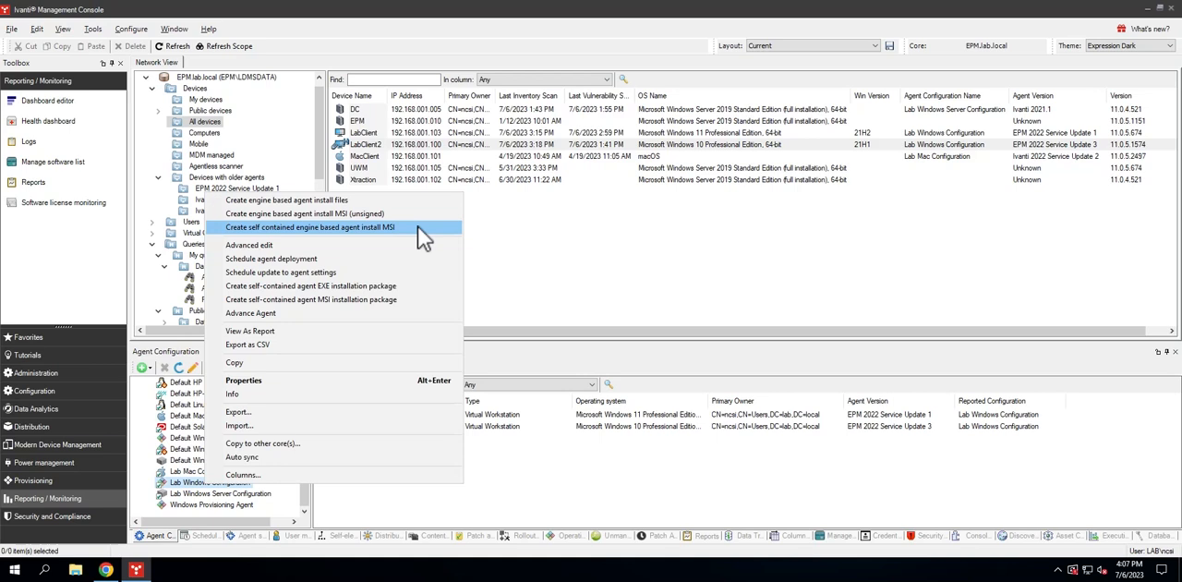
mouse_move(420, 222)
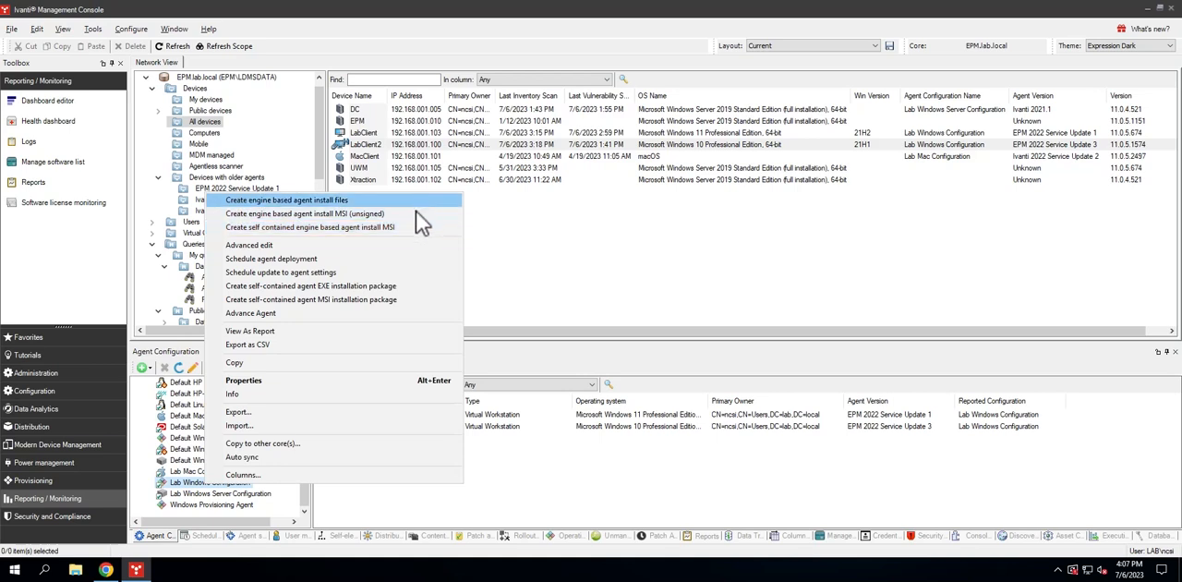
mouse_move(402, 226)
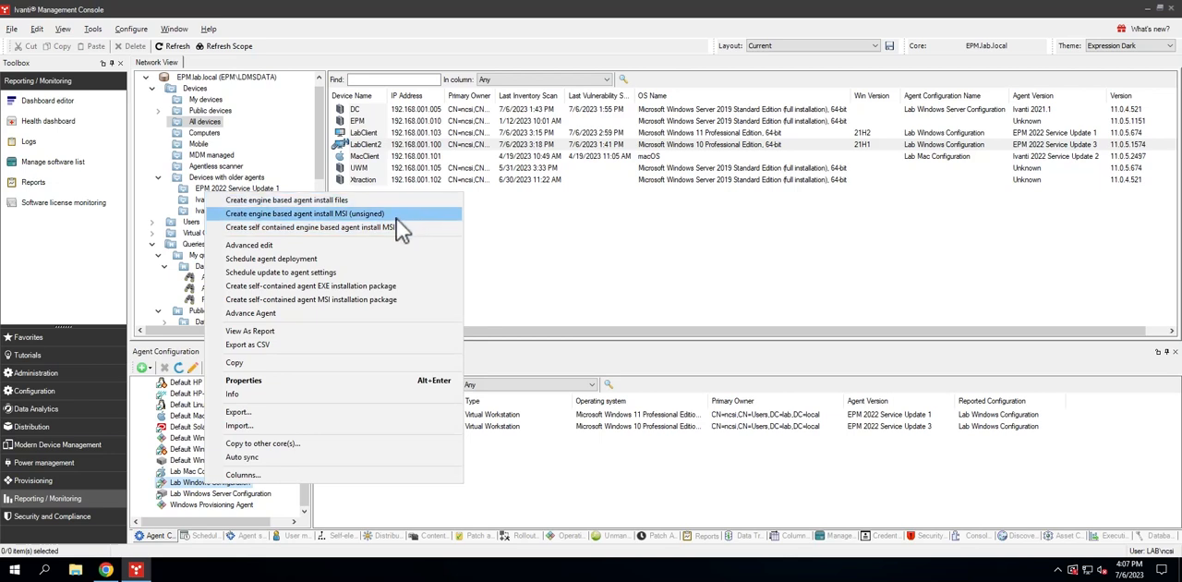
mouse_move(388, 226)
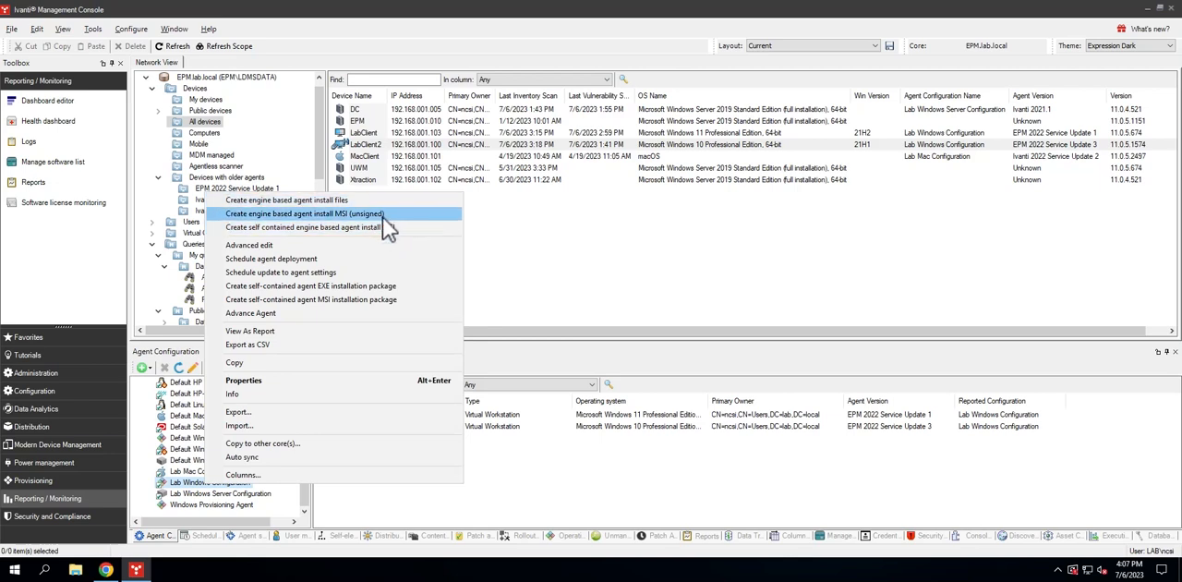
mouse_move(386, 230)
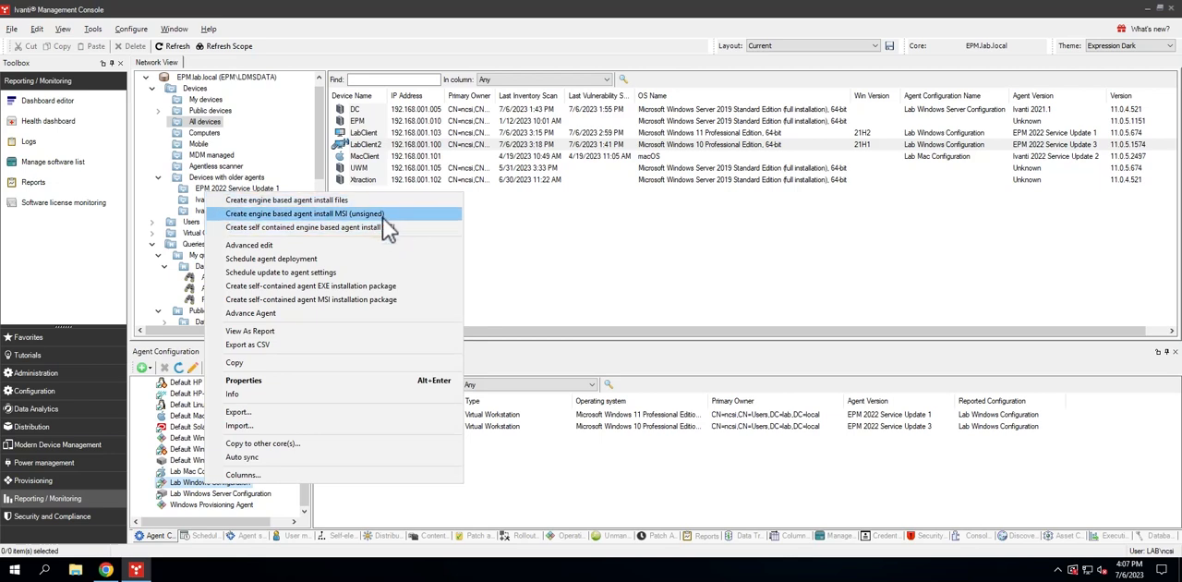
mouse_move(386, 227)
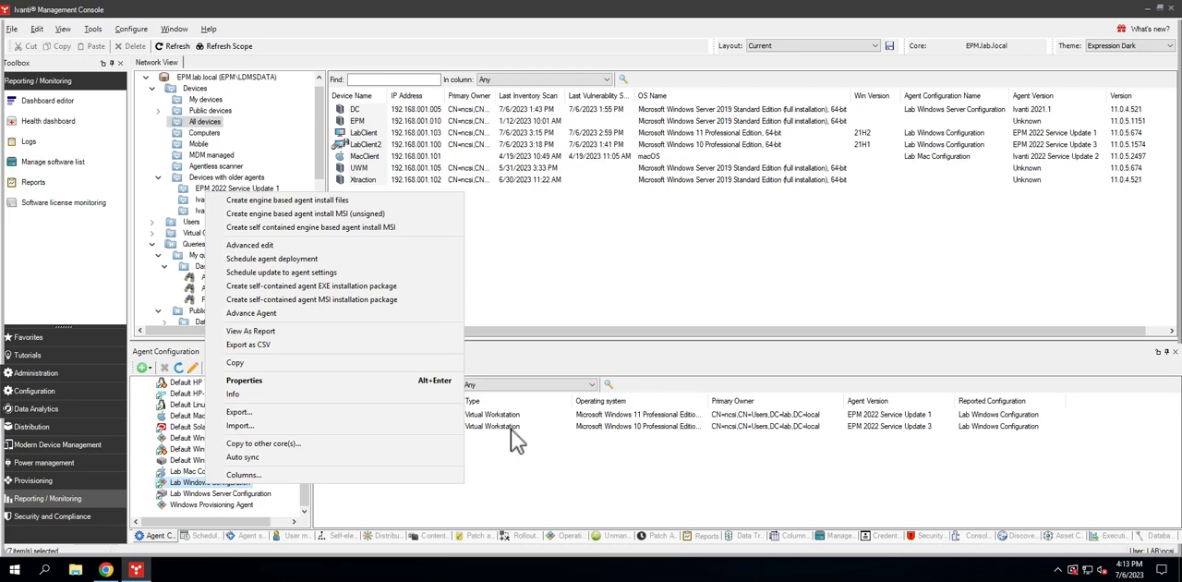
mouse_move(507, 512)
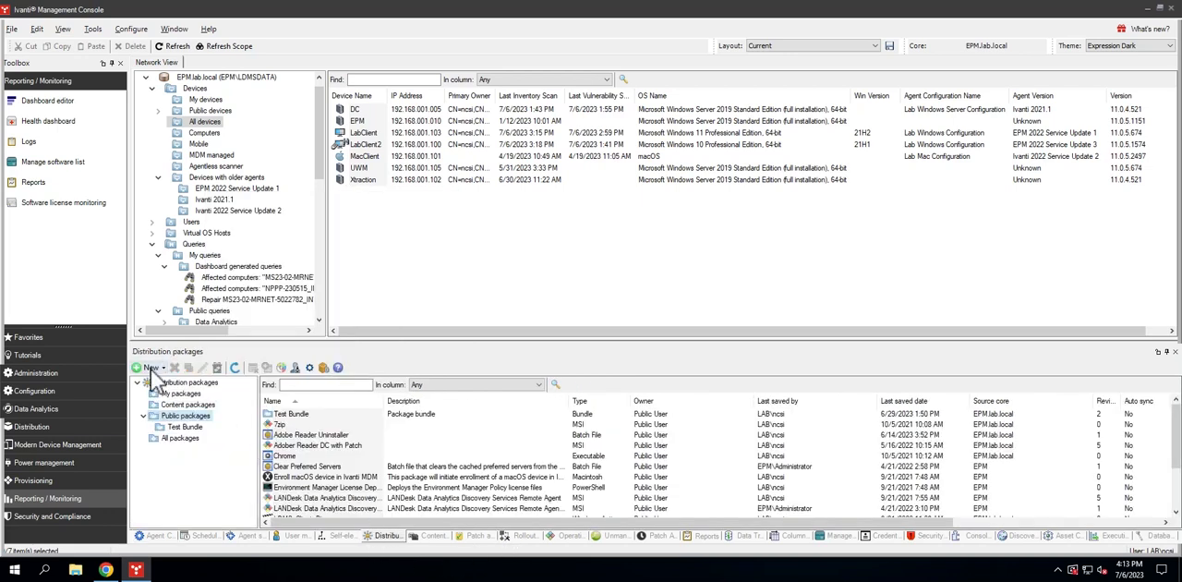
Create a new Windows engine-based agent install distribution package.
left_click(150, 367)
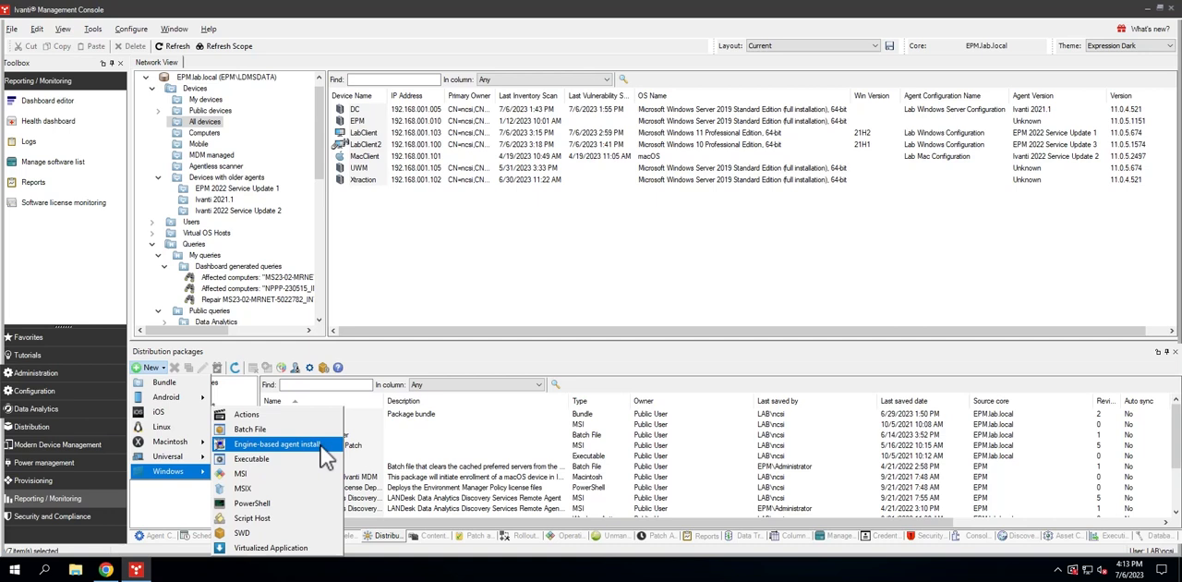
left_click(251, 459)
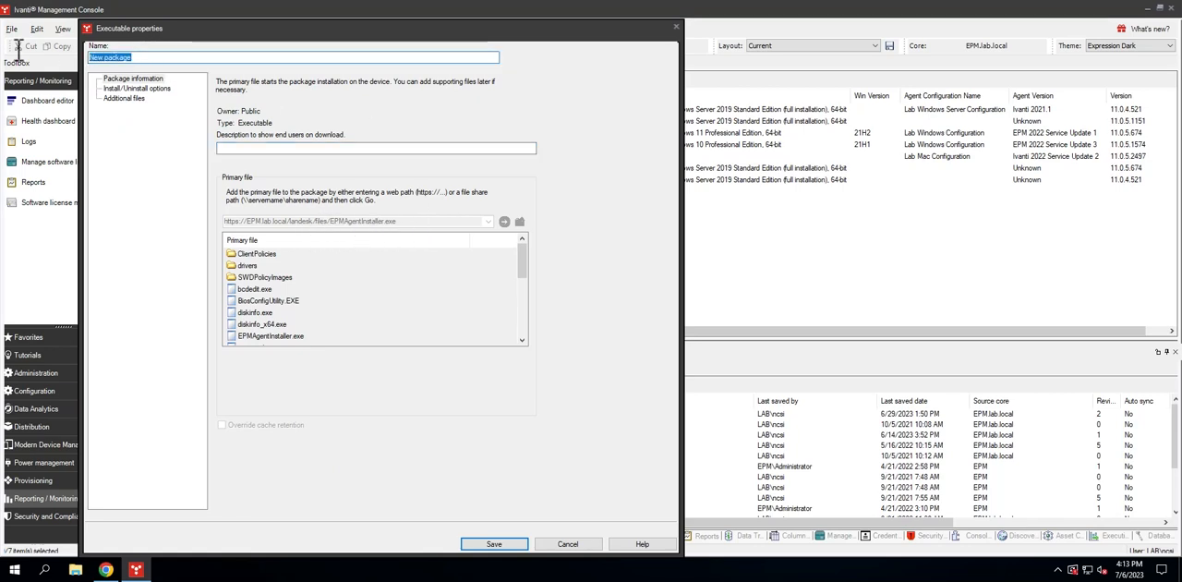
Name the package 'Lab Agent Upgrade to EBA', review install options and files, and save.
type("Lab")
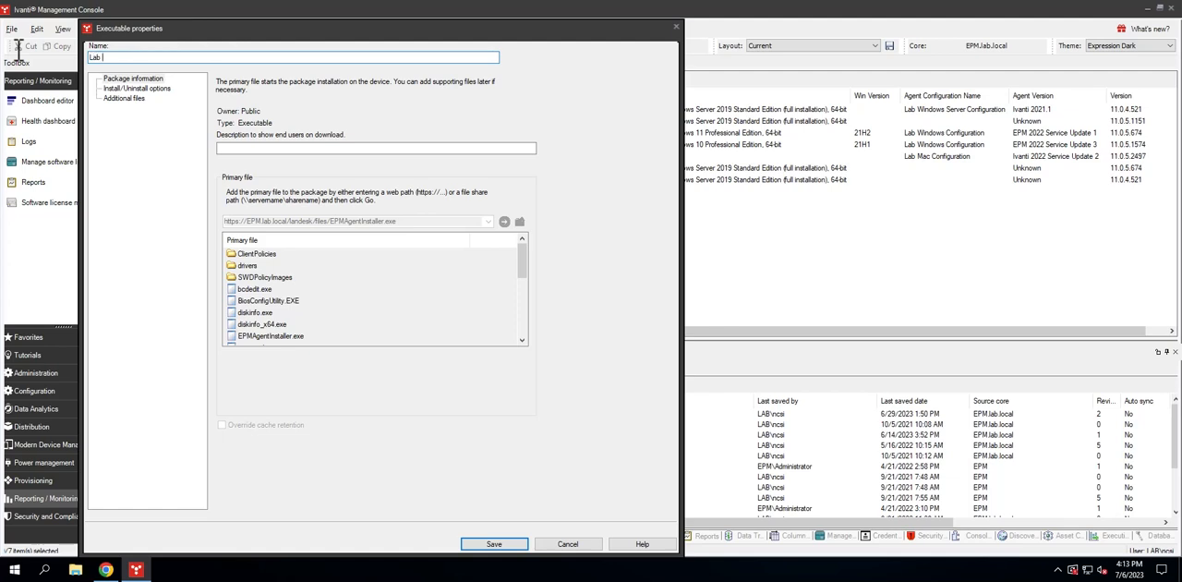
type("Agent Upd")
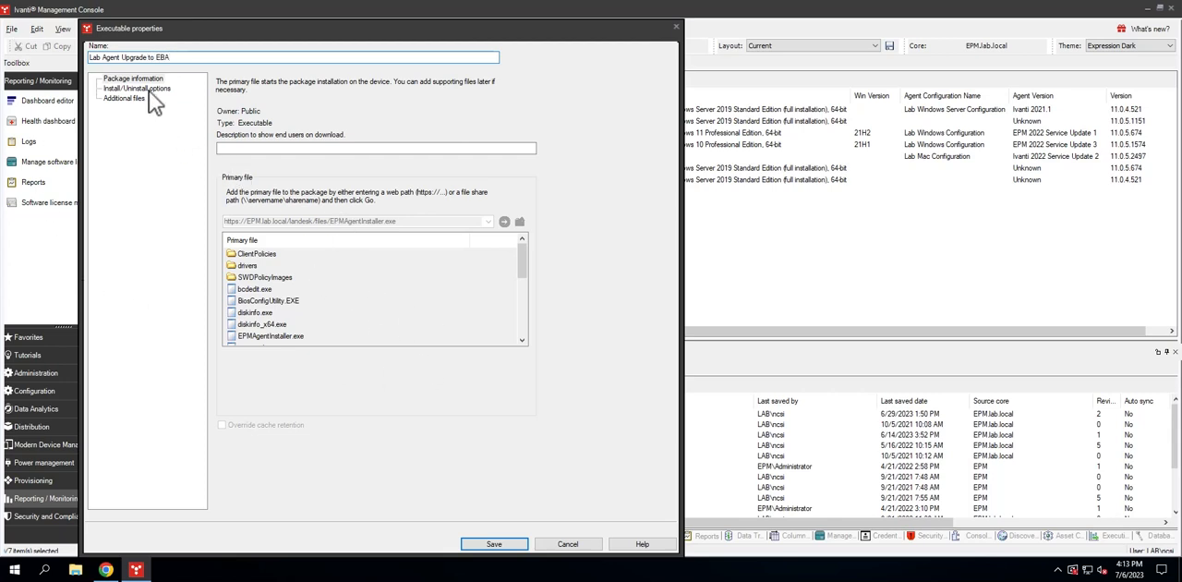
left_click(136, 87)
type("/c EPM.lab.local /swd")
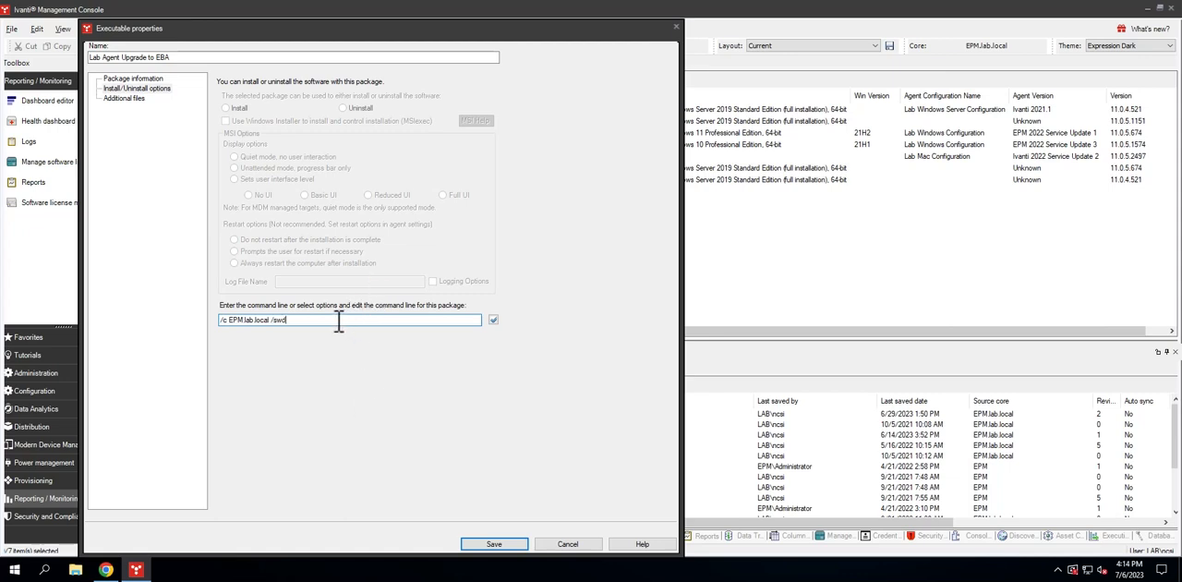
mouse_move(314, 321)
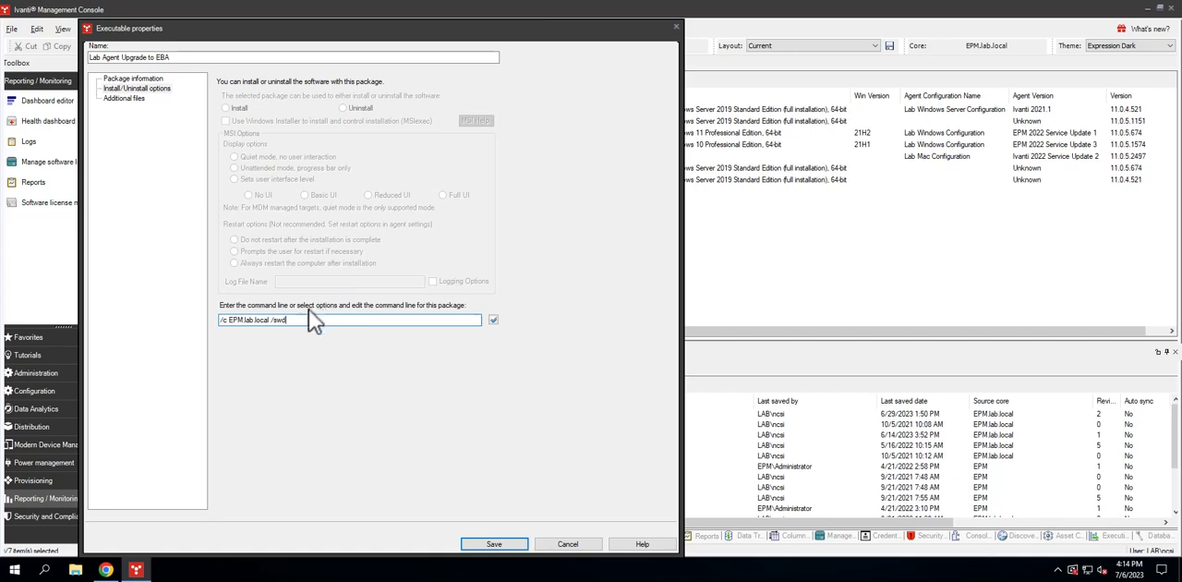
left_click(124, 98)
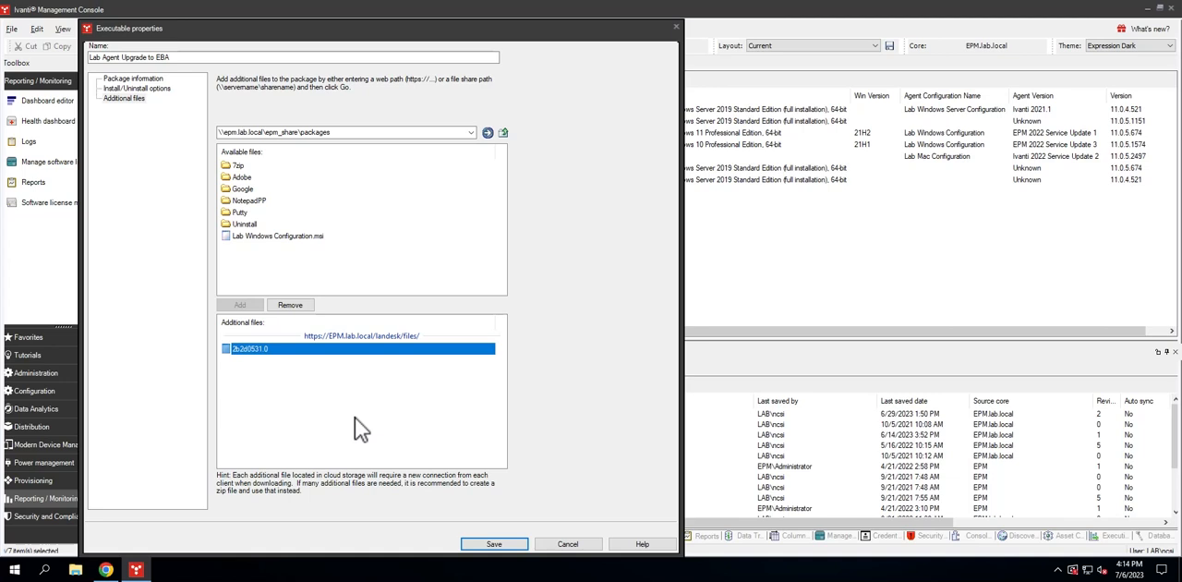
mouse_move(363, 458)
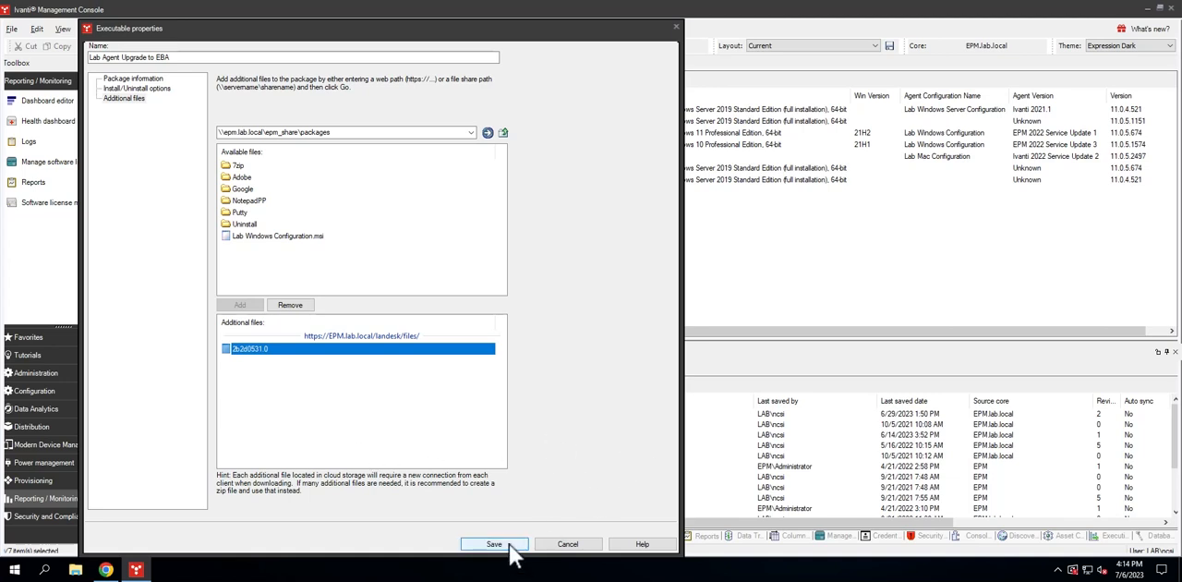
left_click(493, 543)
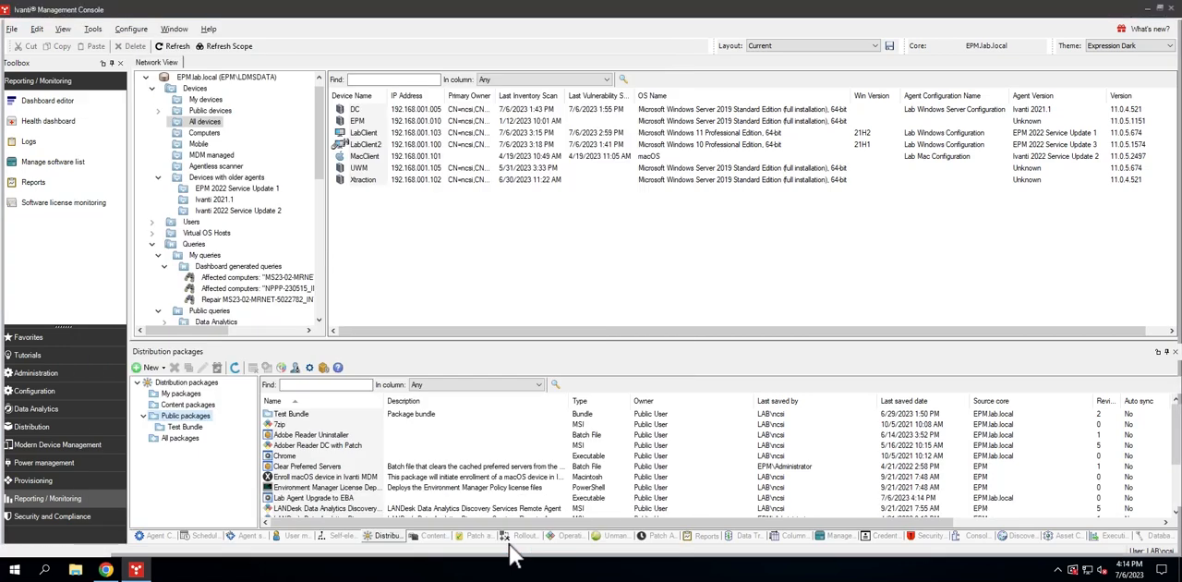
Create a scheduled task from the Lab Agent Upgrade to EBA package for LabClient.
left_click(323, 498)
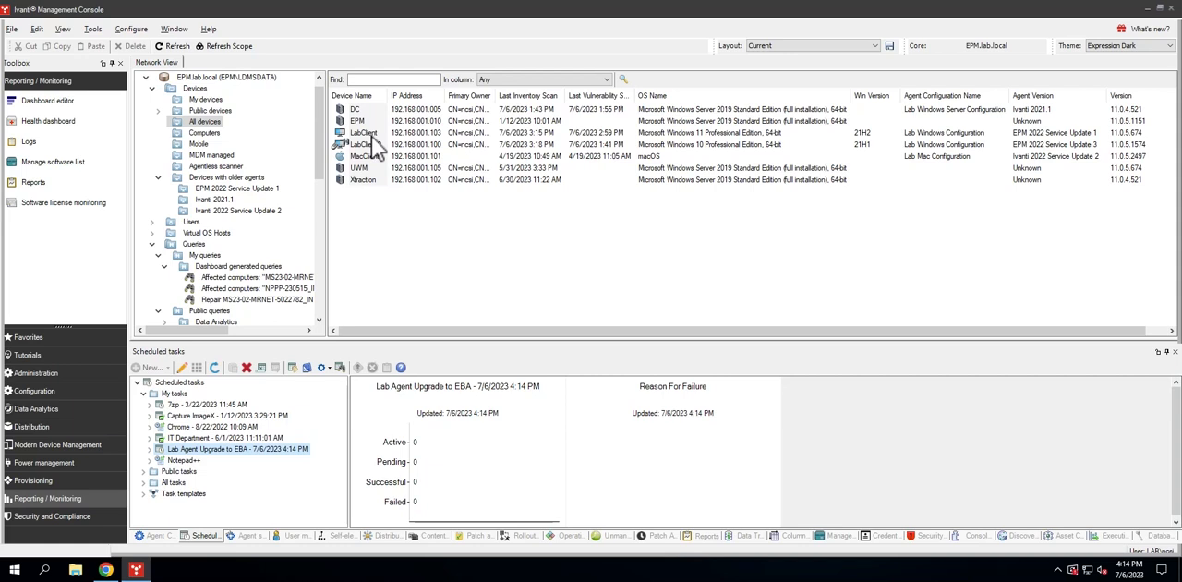
left_click(364, 132)
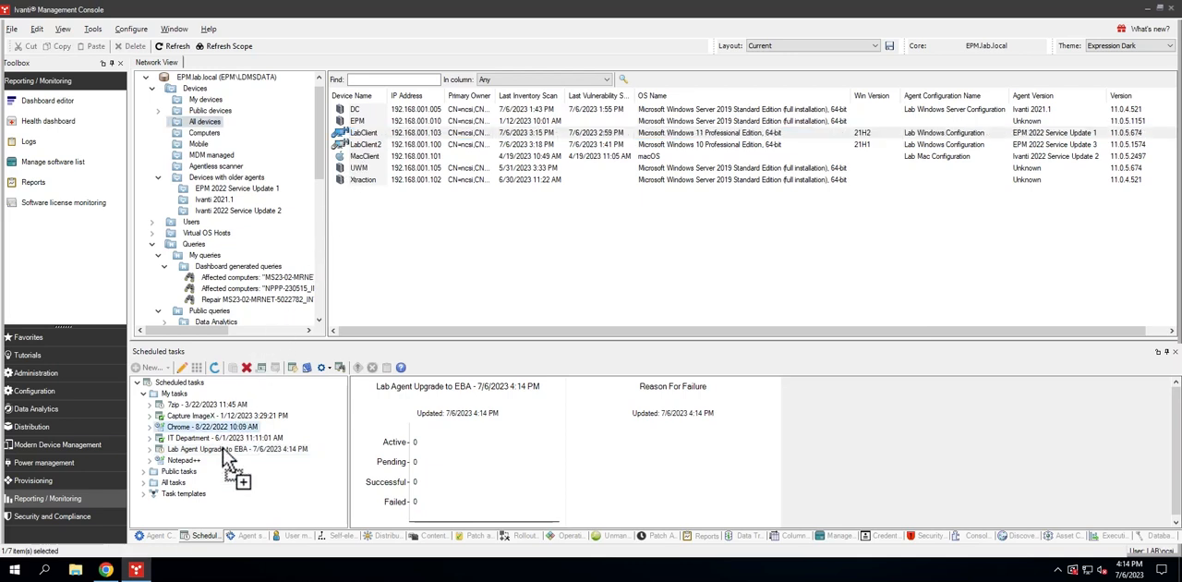
Add LabClient to the upgrade task, start it on all devices, and select LabClient.
left_click(235, 448)
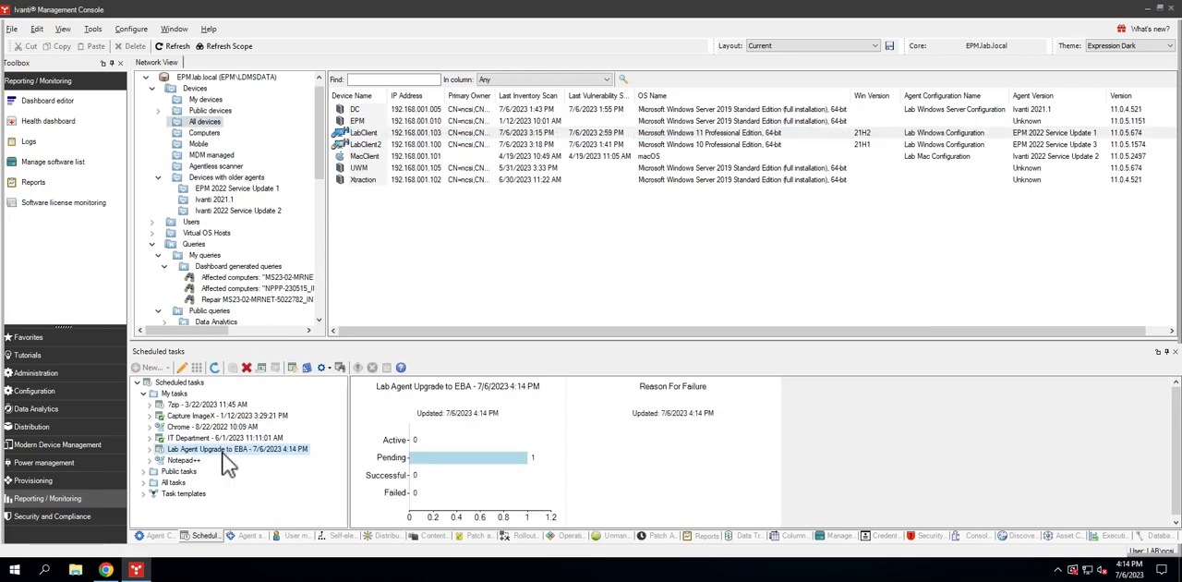
right_click(236, 449)
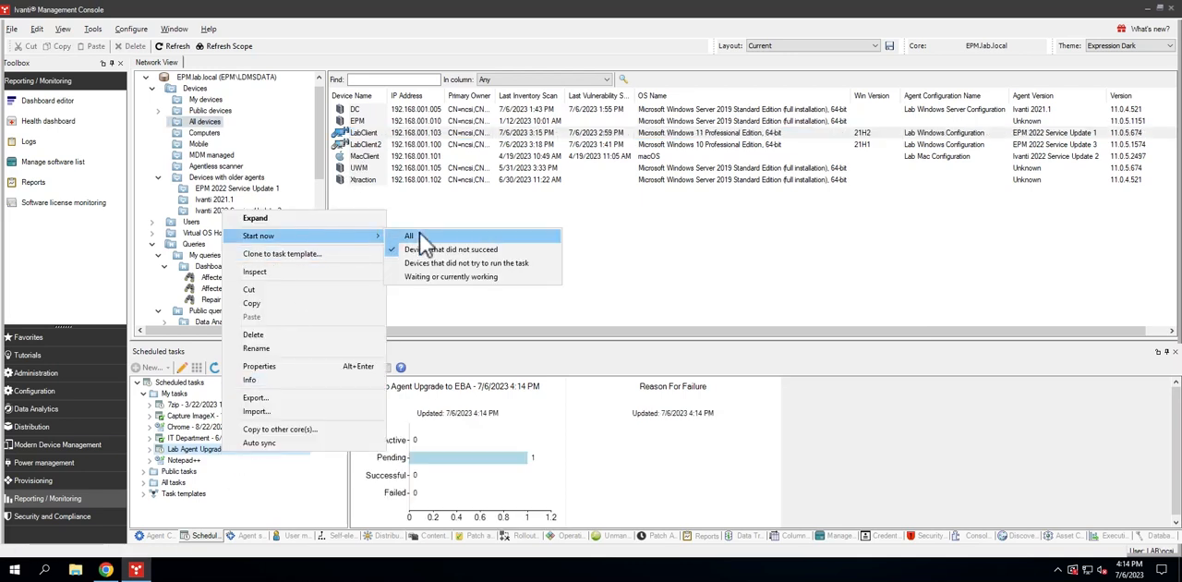
left_click(408, 236)
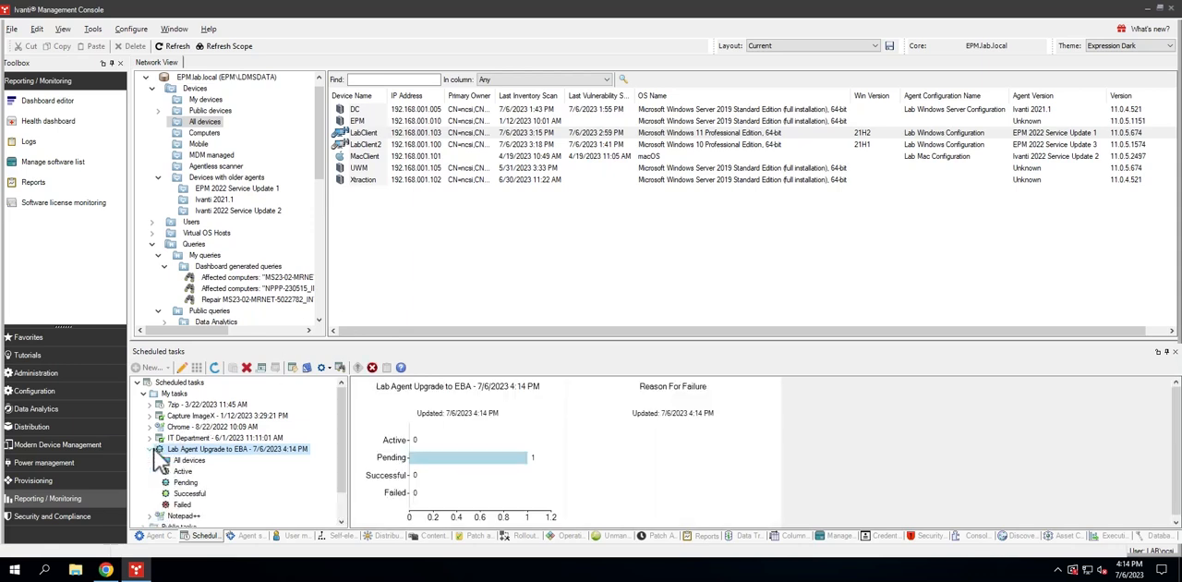
left_click(182, 470)
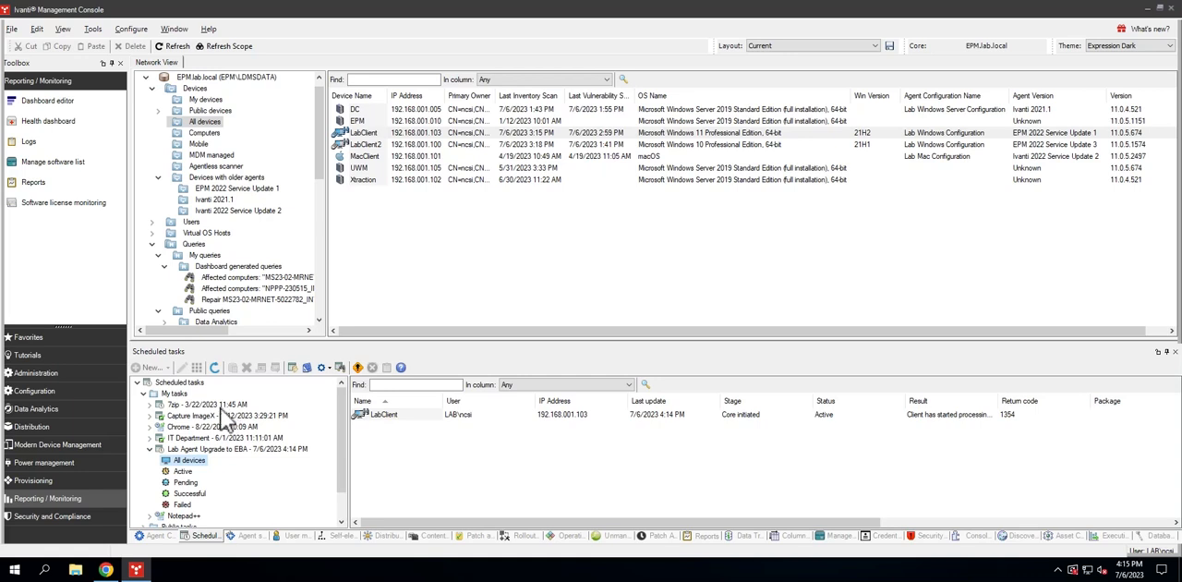
left_click(214, 368)
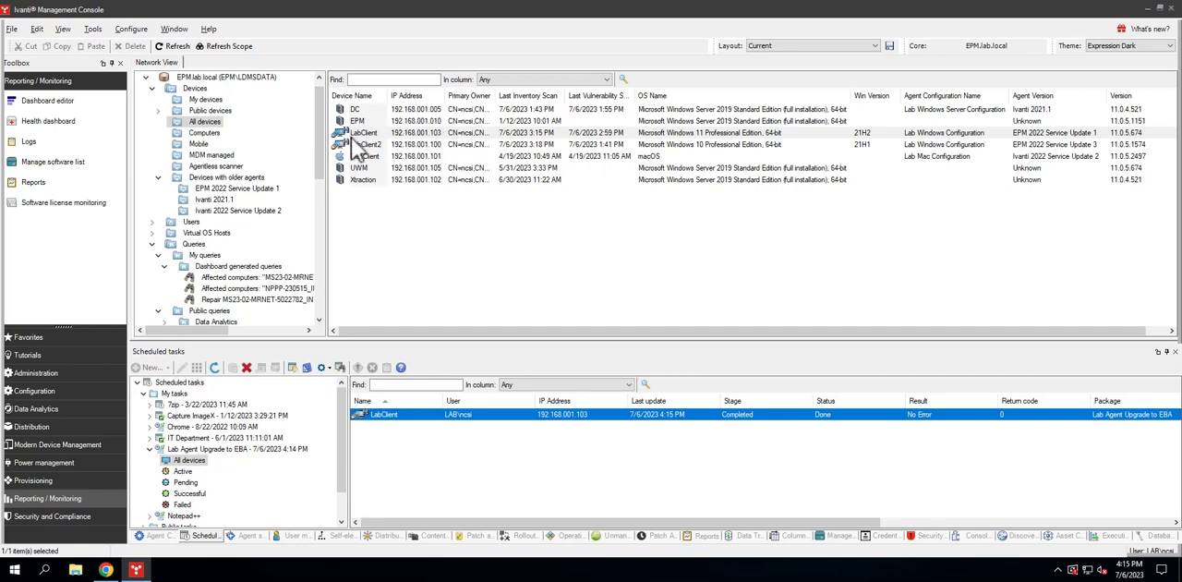
left_click(172, 46)
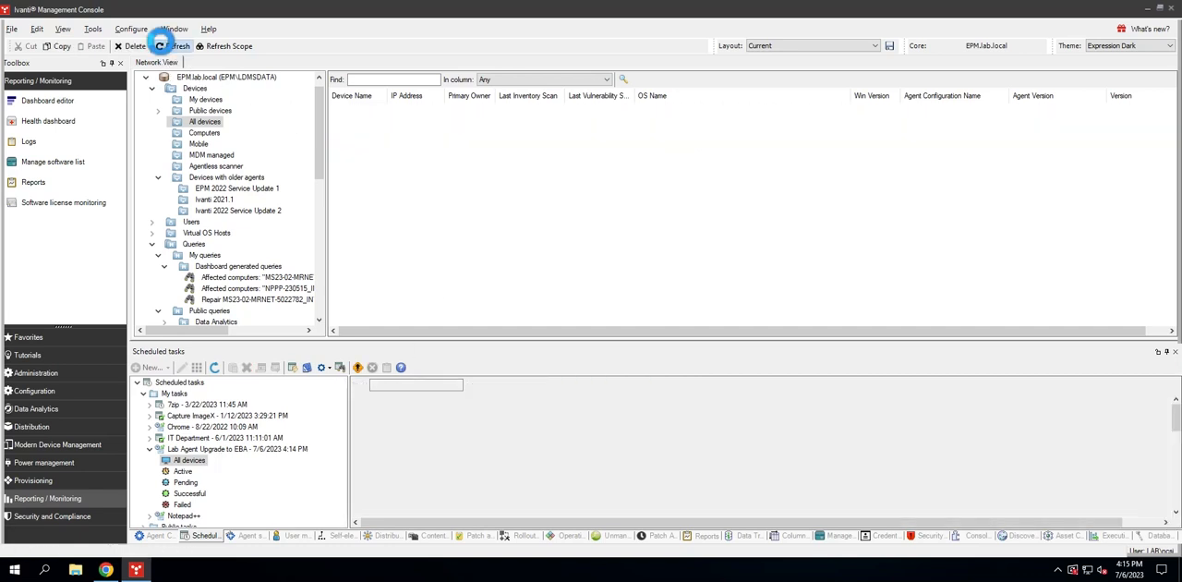
Refresh the device list, then open Program Files (x86)\Ivanti on the client.
left_click(171, 45)
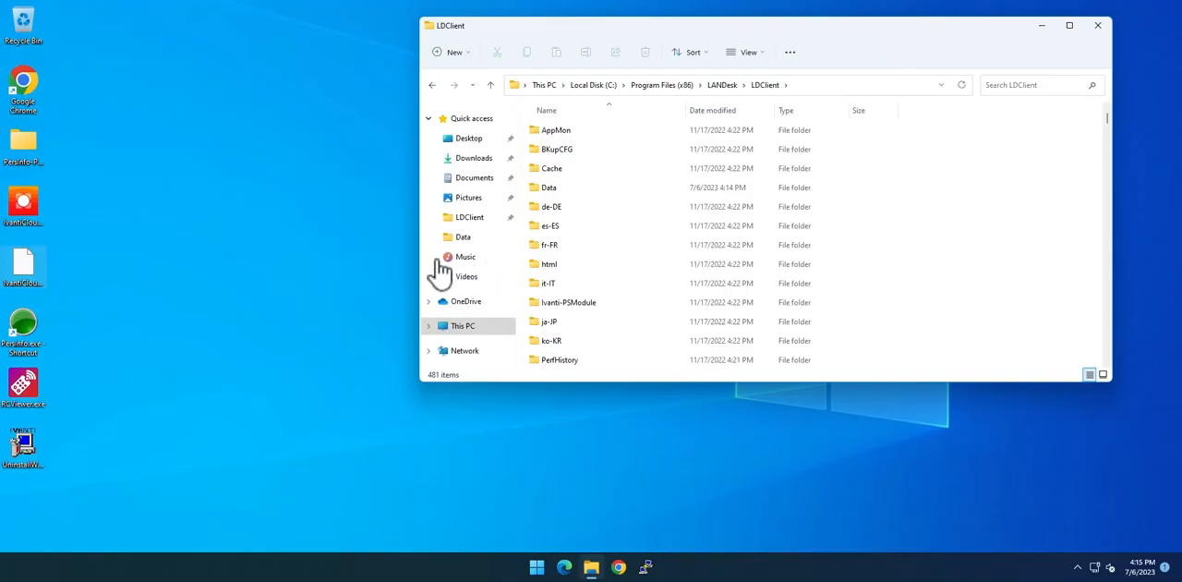
mouse_move(643, 97)
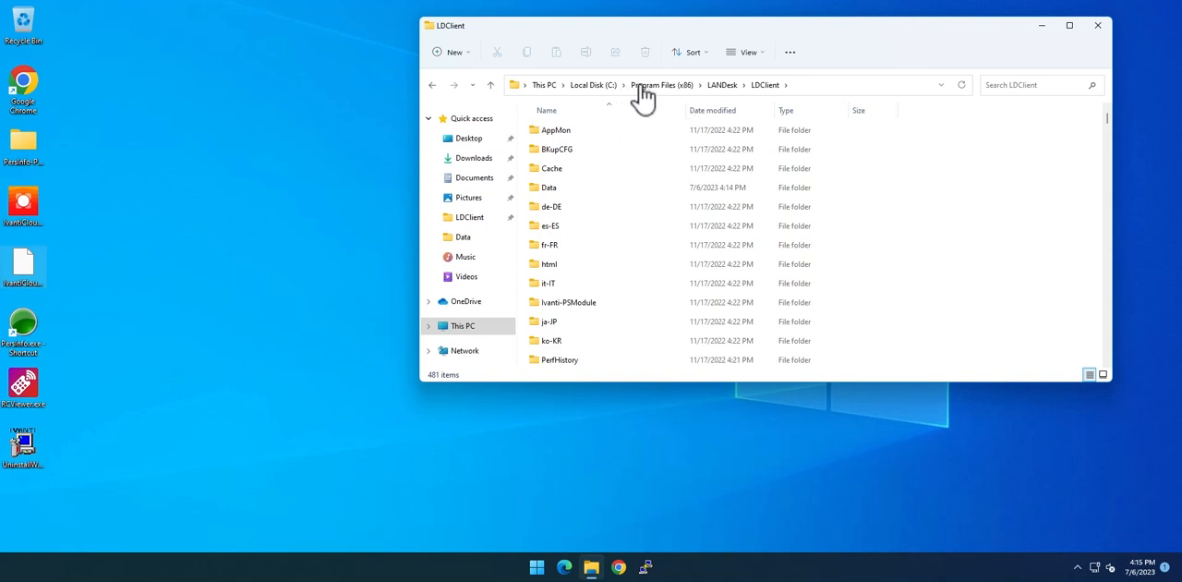
left_click(661, 85)
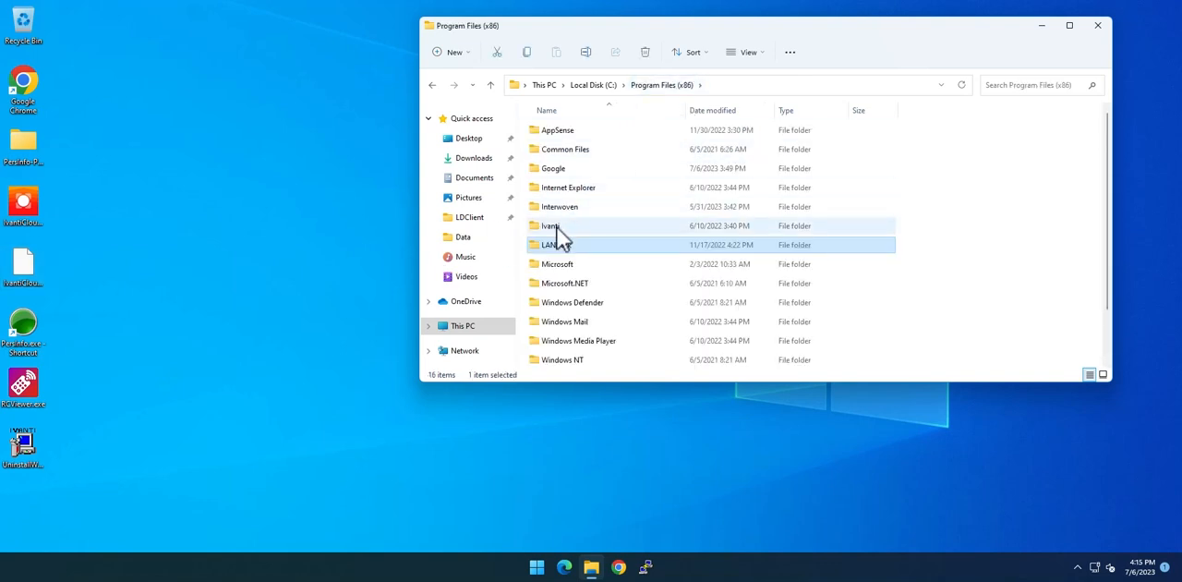
double_click(551, 226)
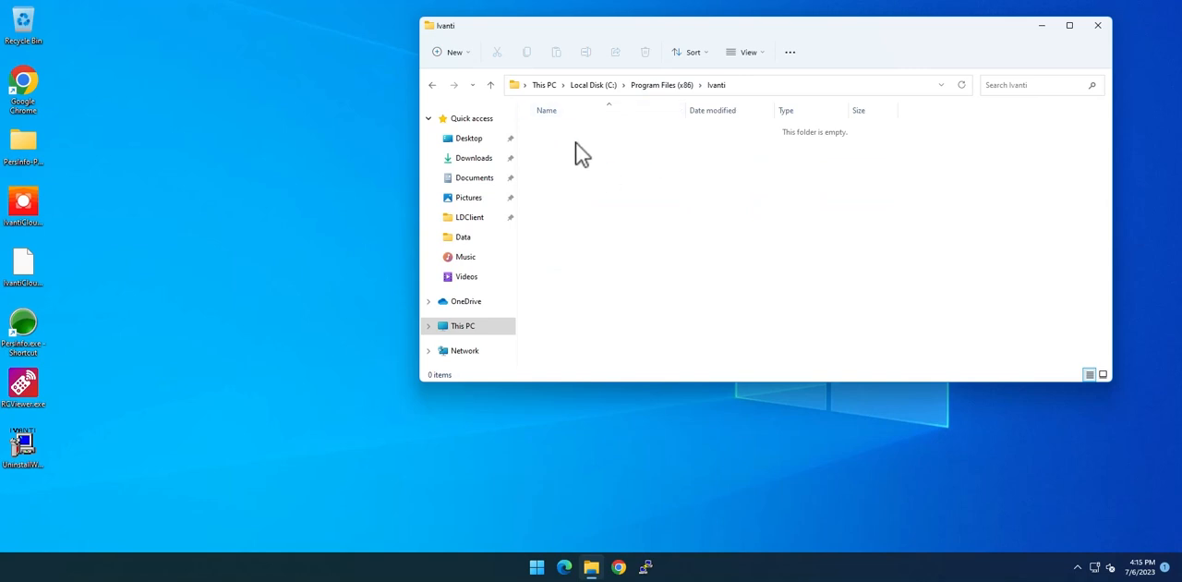
mouse_move(355, 154)
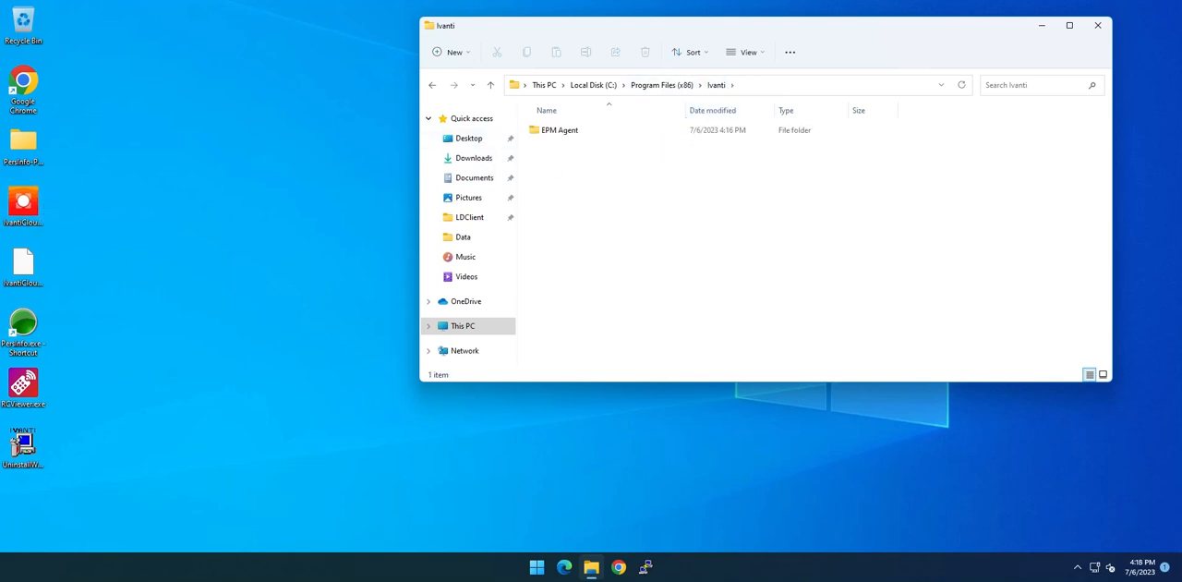
mouse_move(628, 224)
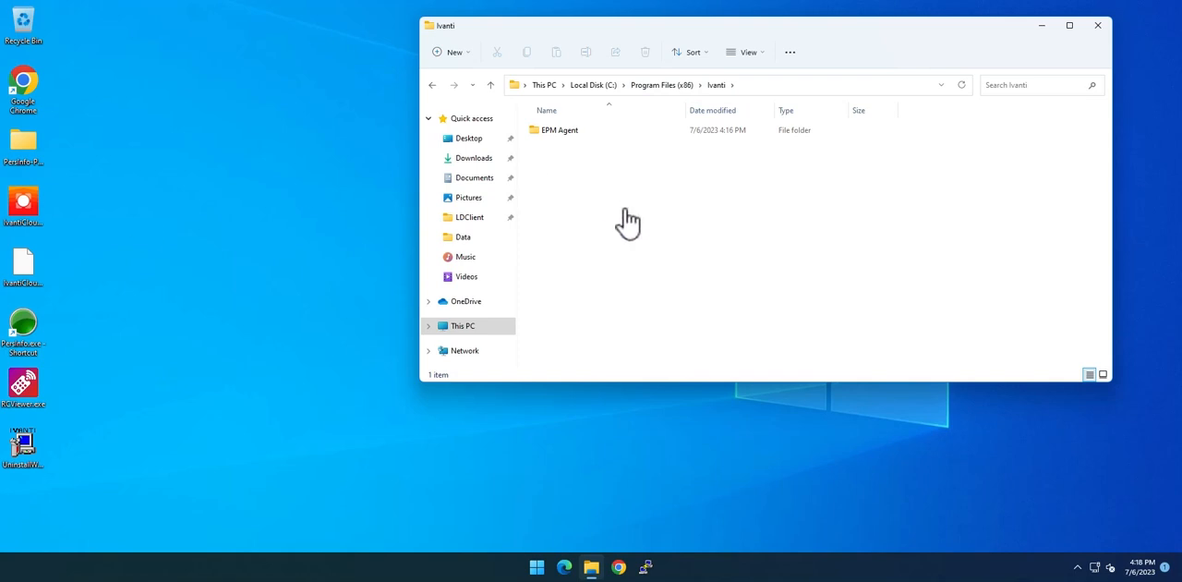
Browse EPM Agent's sdmcache folder, then LANDesk's 1 KB Shared Files stub.
left_click(559, 129)
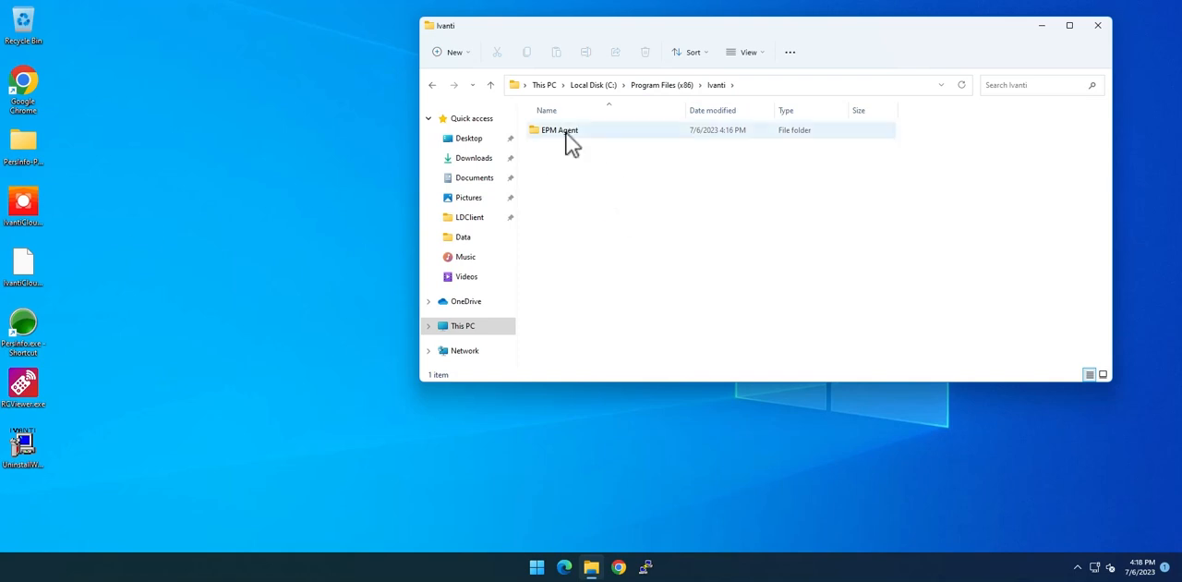
double_click(558, 130)
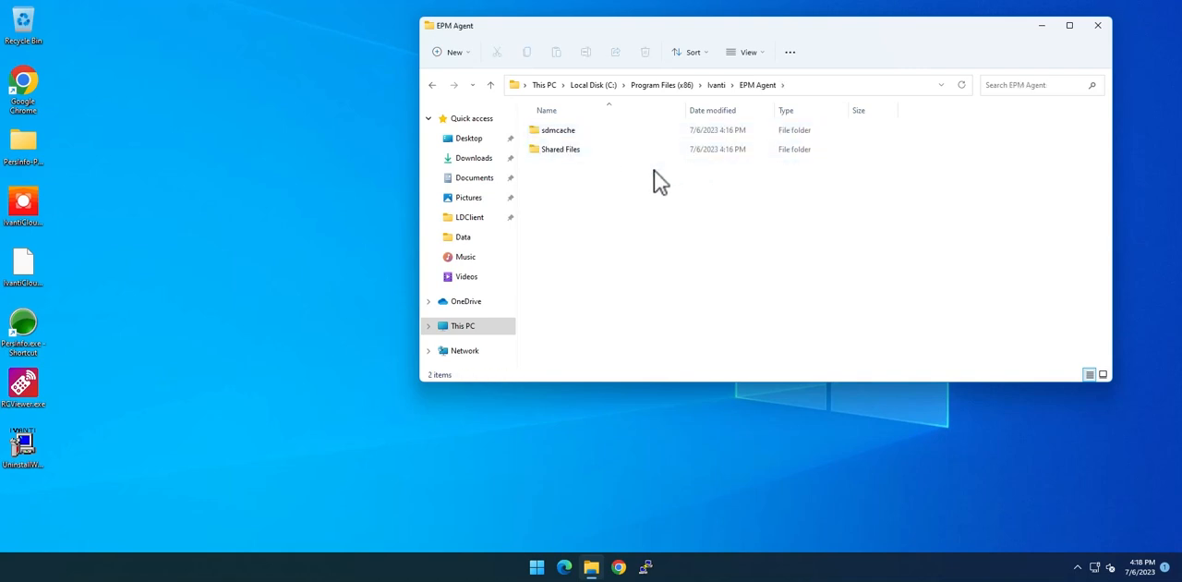
left_click(554, 129)
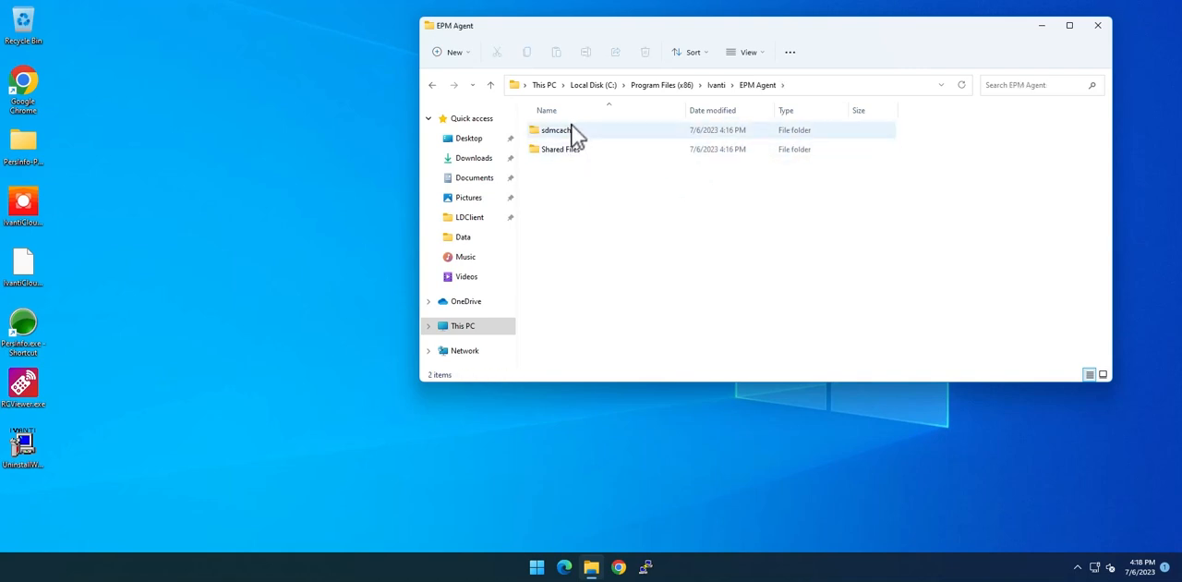
left_click(577, 189)
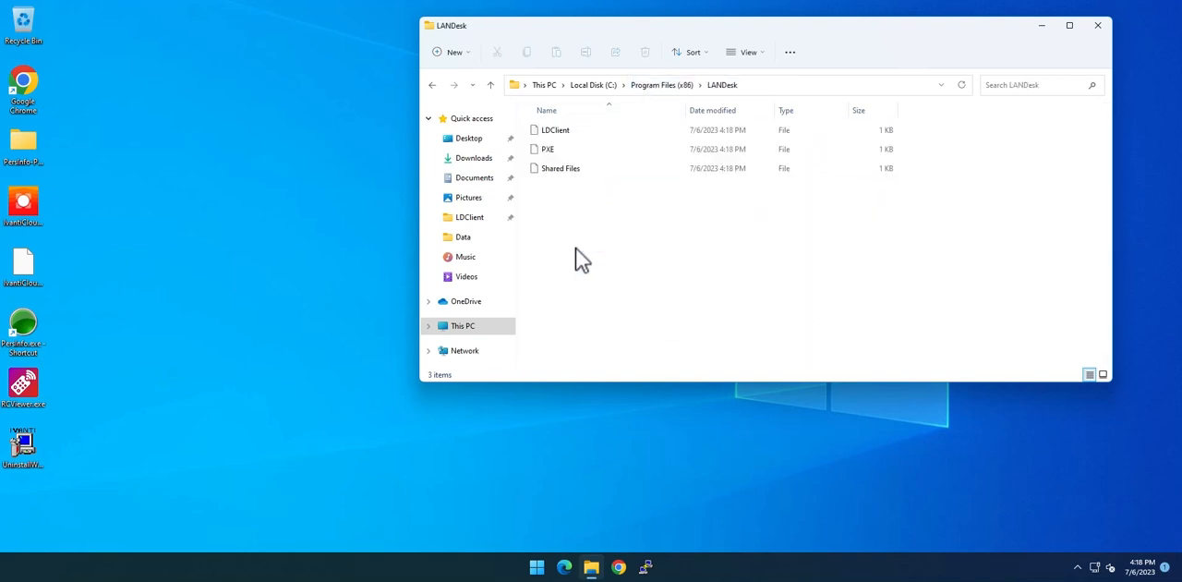
left_click(560, 168)
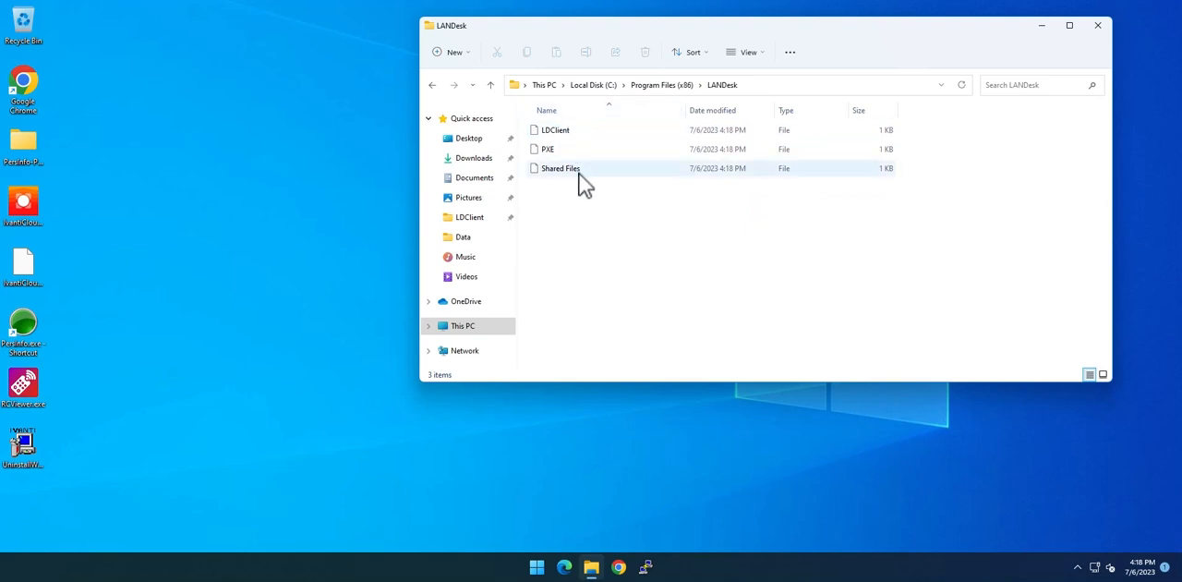
double_click(560, 168)
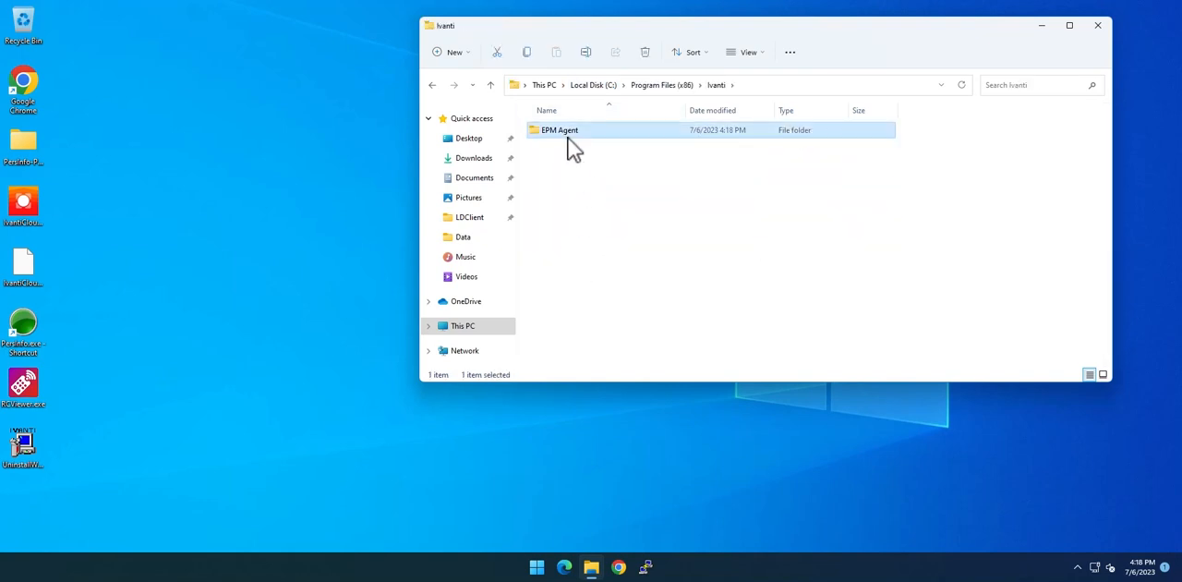
Reopen EPM Agent and check its engine folders, including CommonMonitor and Custom Data Forms.
double_click(558, 129)
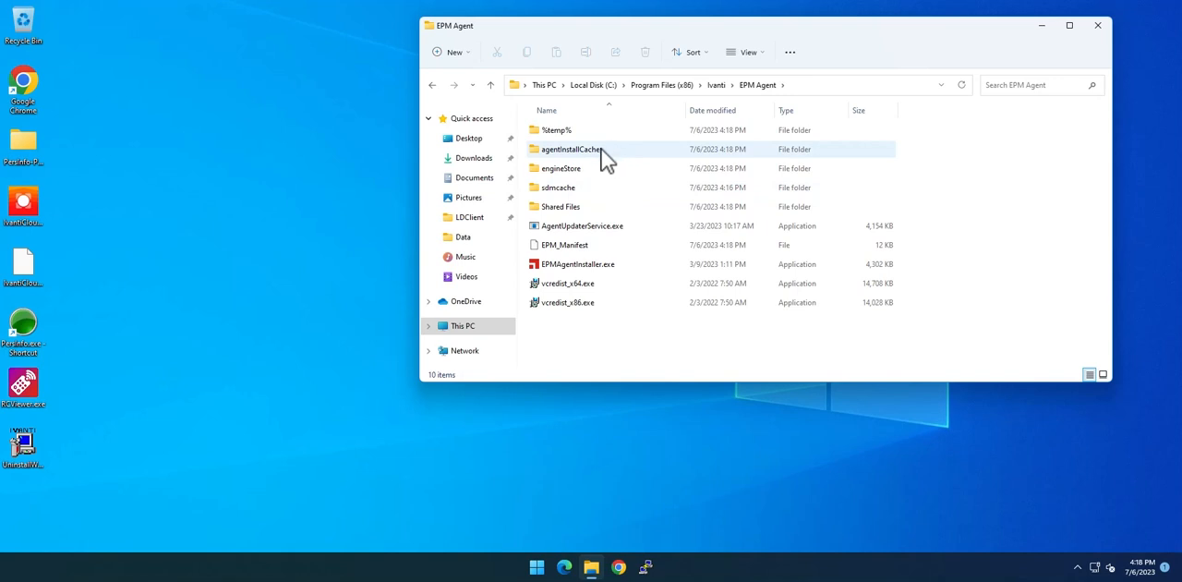
mouse_move(591, 173)
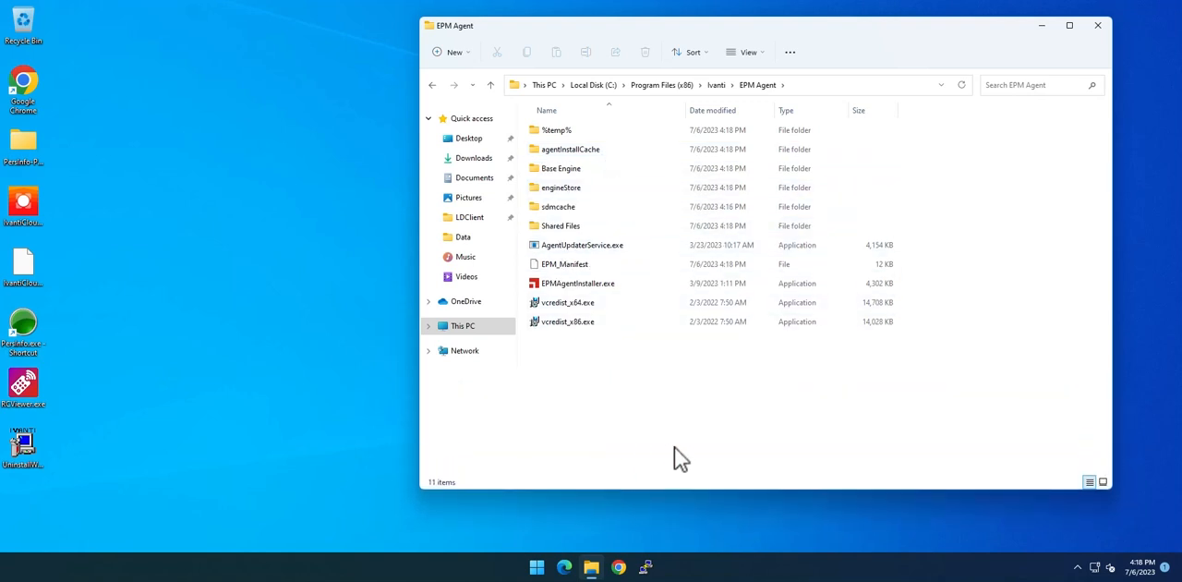
mouse_move(651, 420)
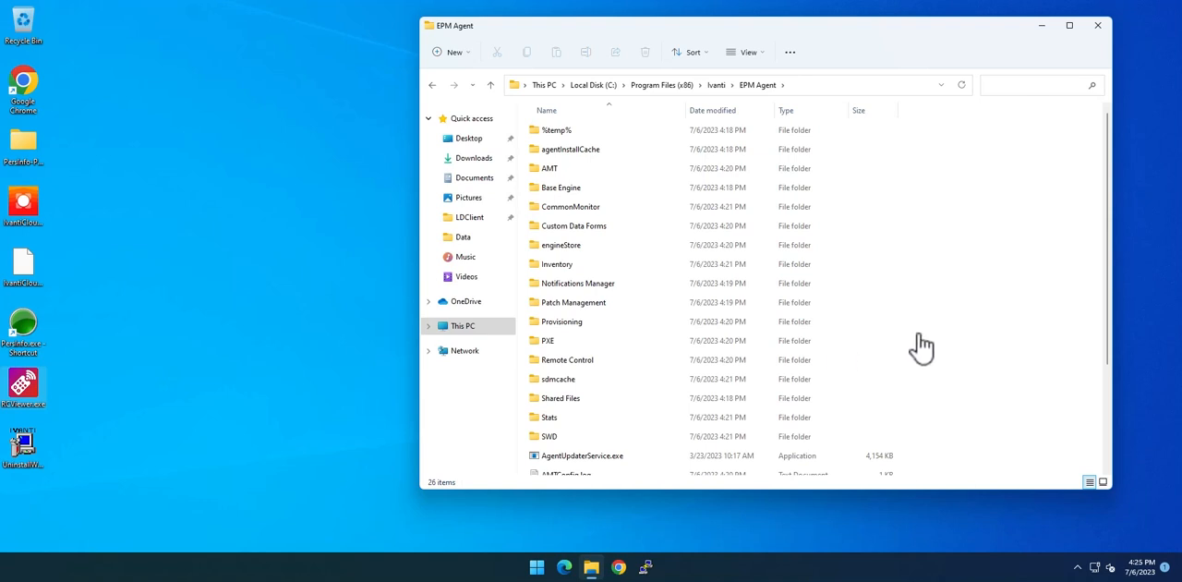
mouse_move(577, 207)
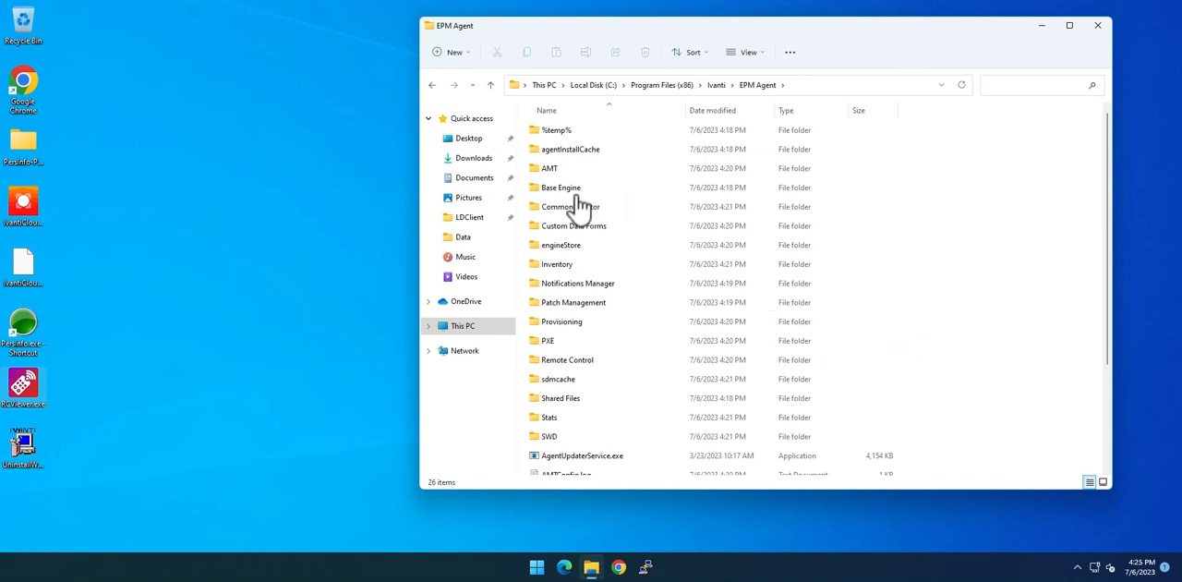
left_click(570, 206)
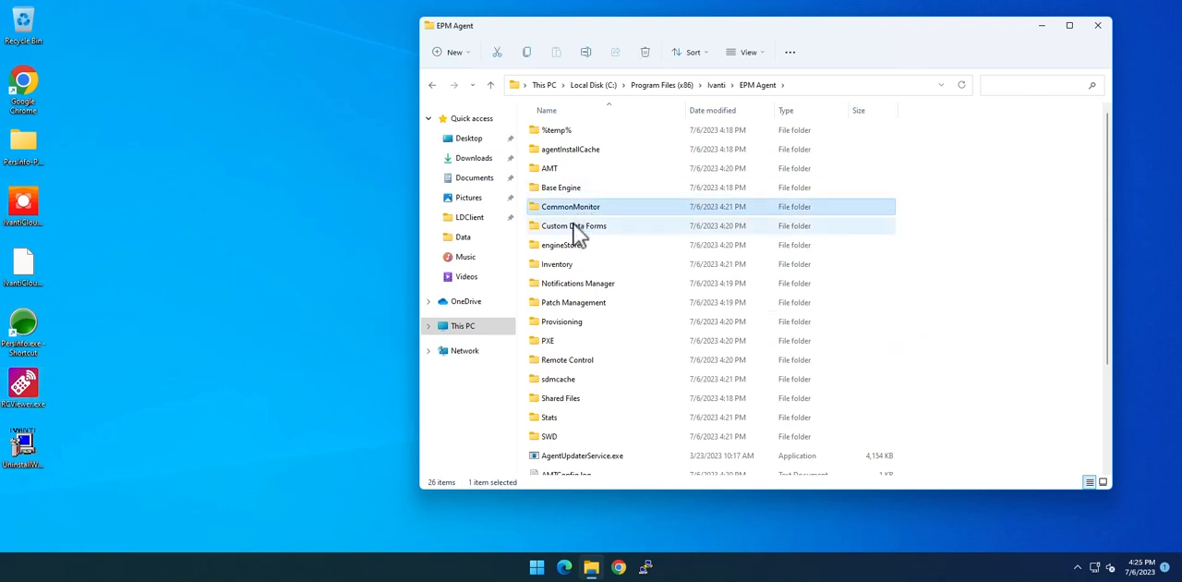
left_click(573, 301)
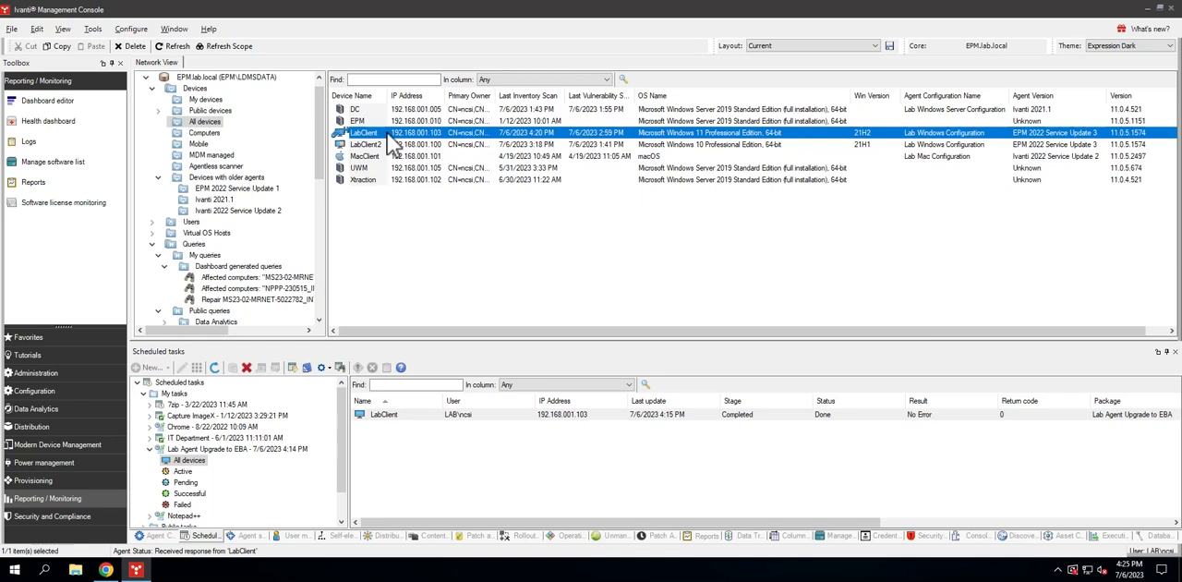
Check LabClient's Engine State inventory for AMT, Base and Inventory install status.
double_click(363, 132)
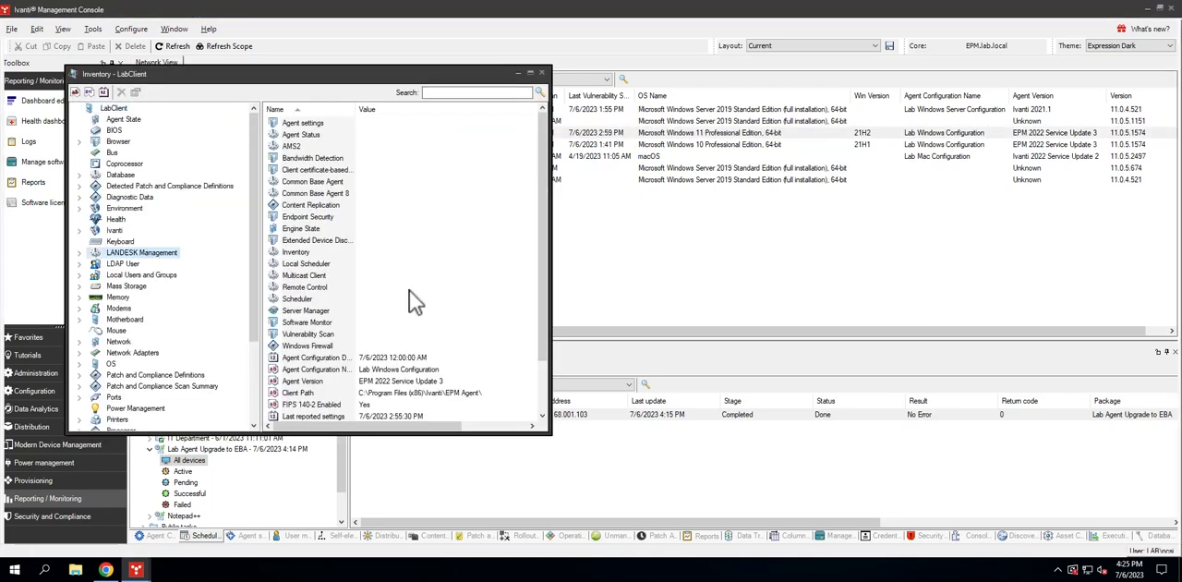
mouse_move(360, 189)
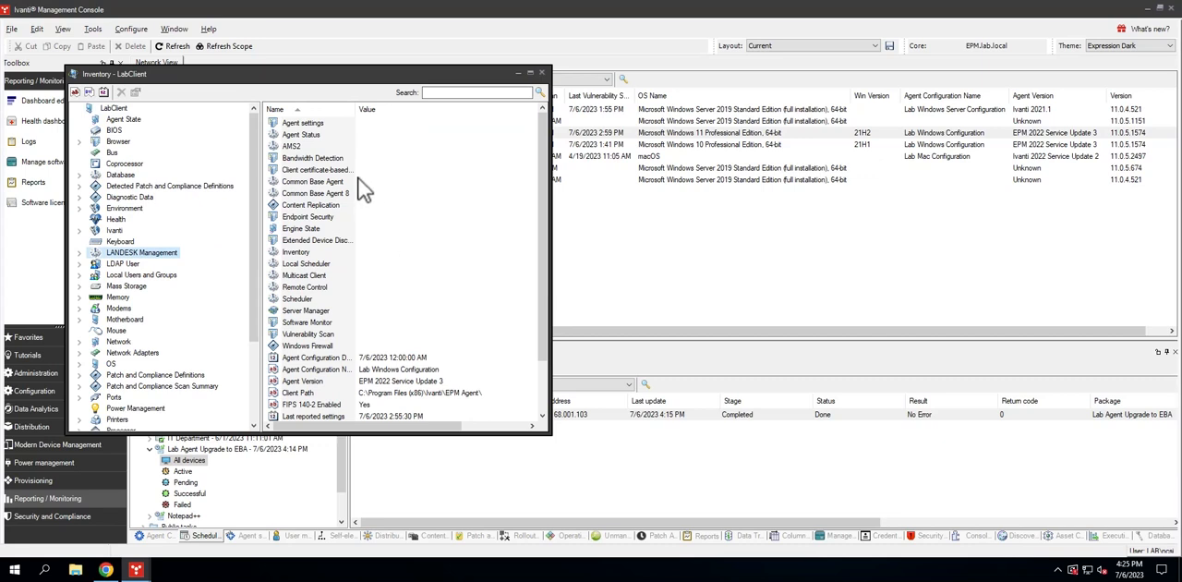
left_click(301, 228)
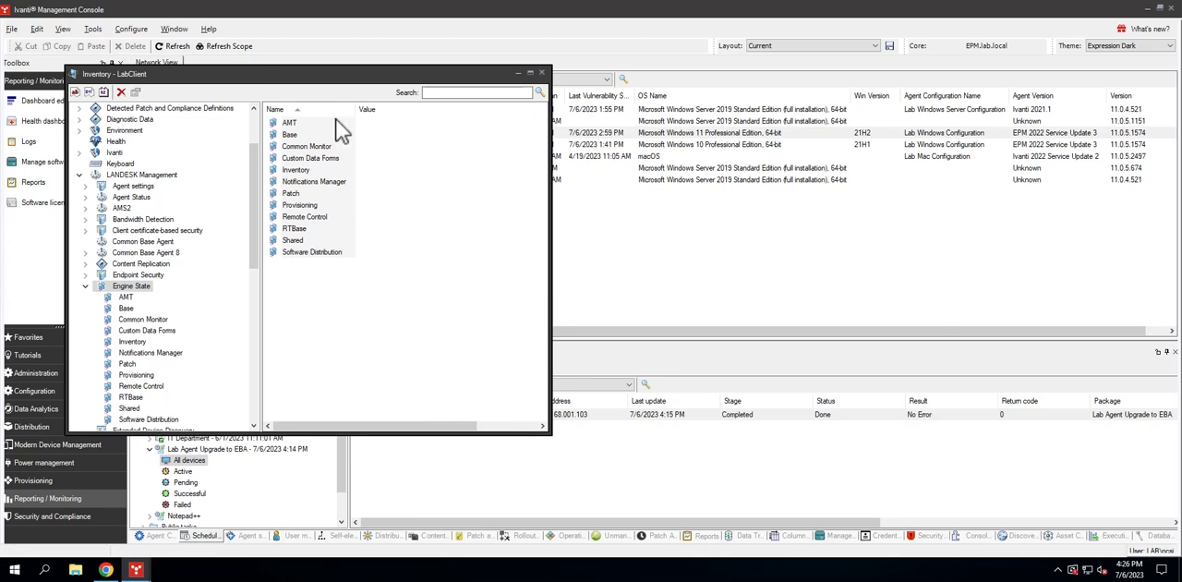
mouse_move(152, 304)
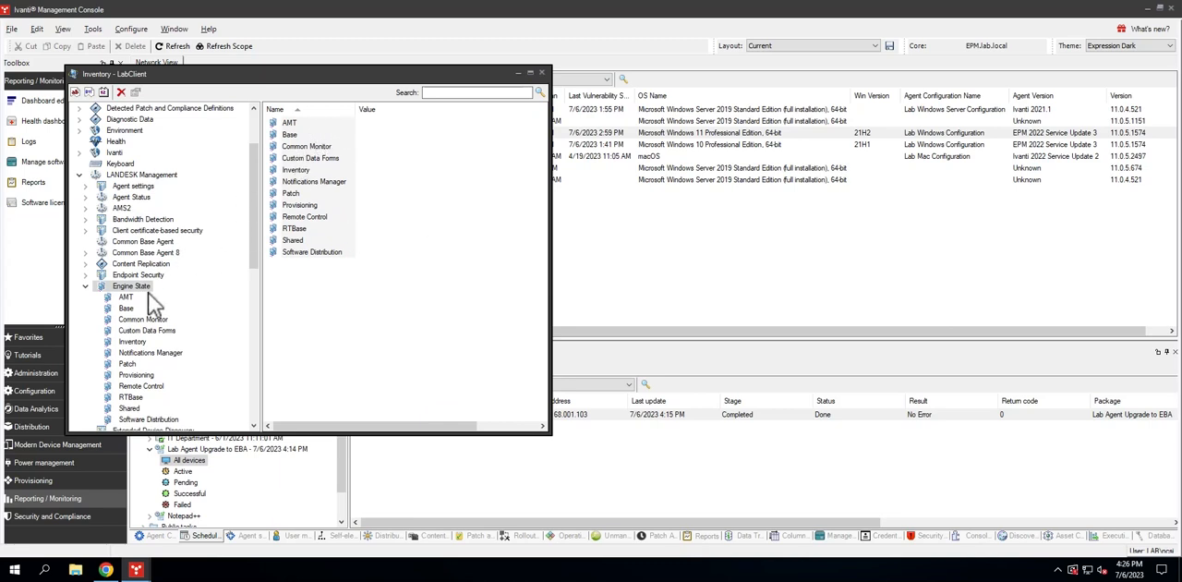
left_click(125, 297)
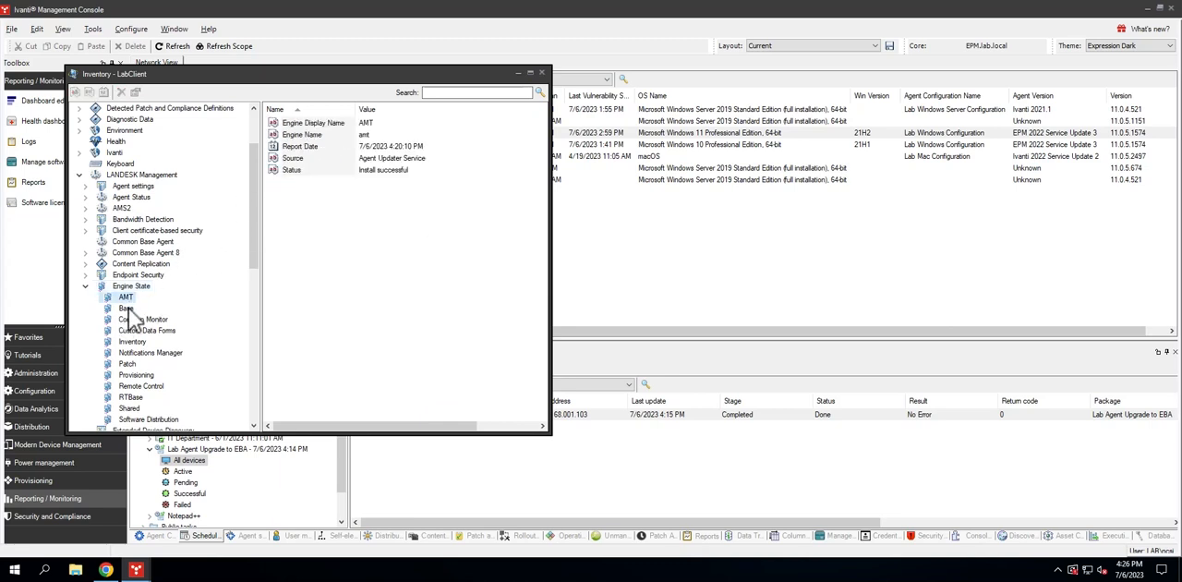
left_click(125, 307)
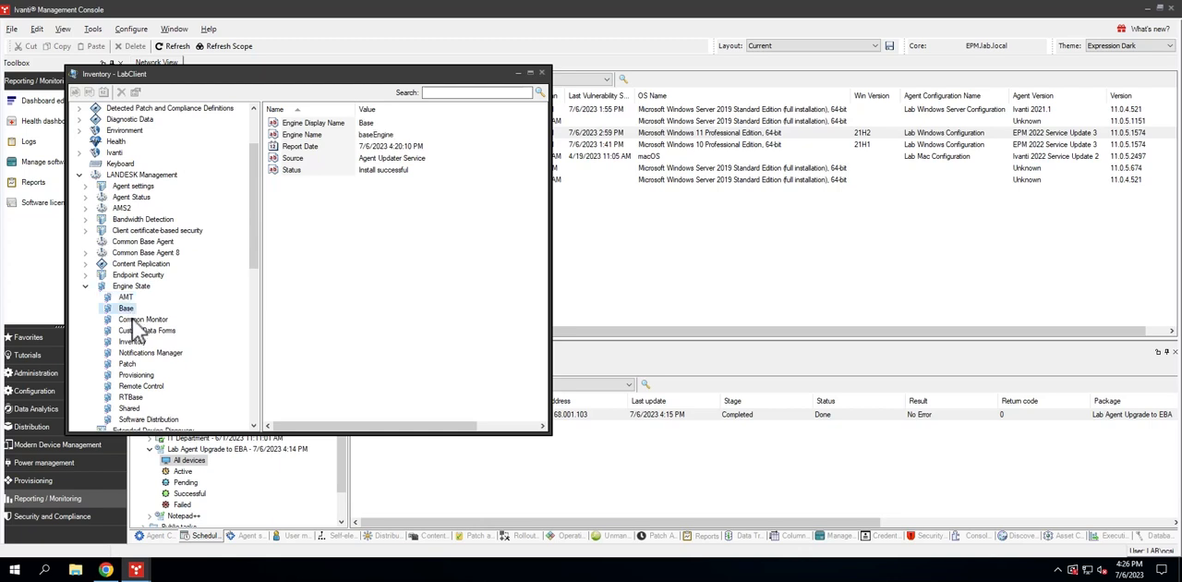
left_click(132, 340)
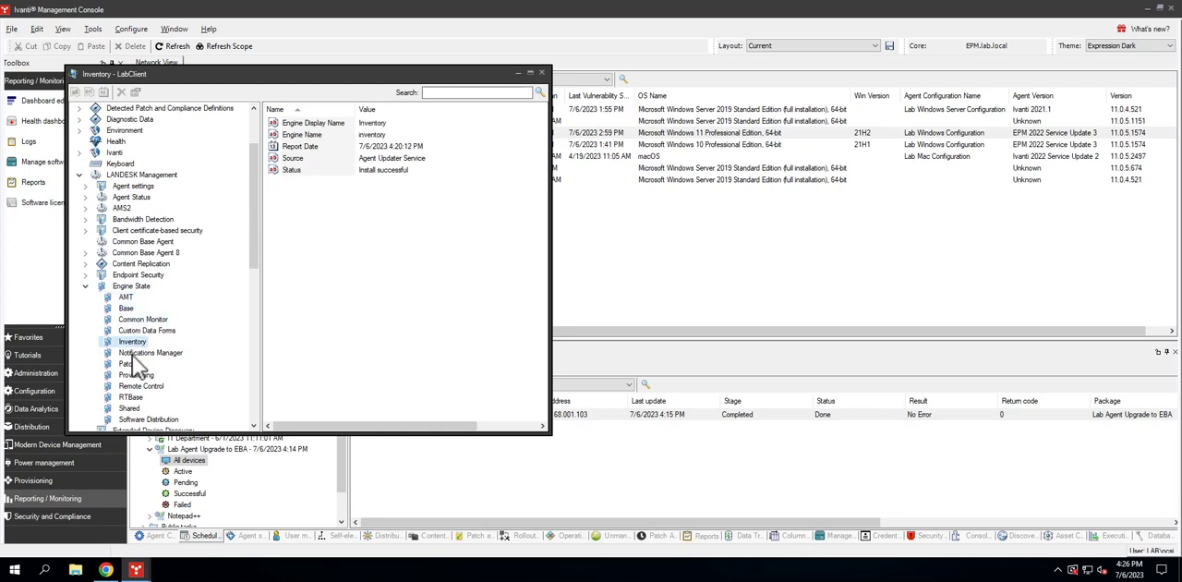
left_click(131, 396)
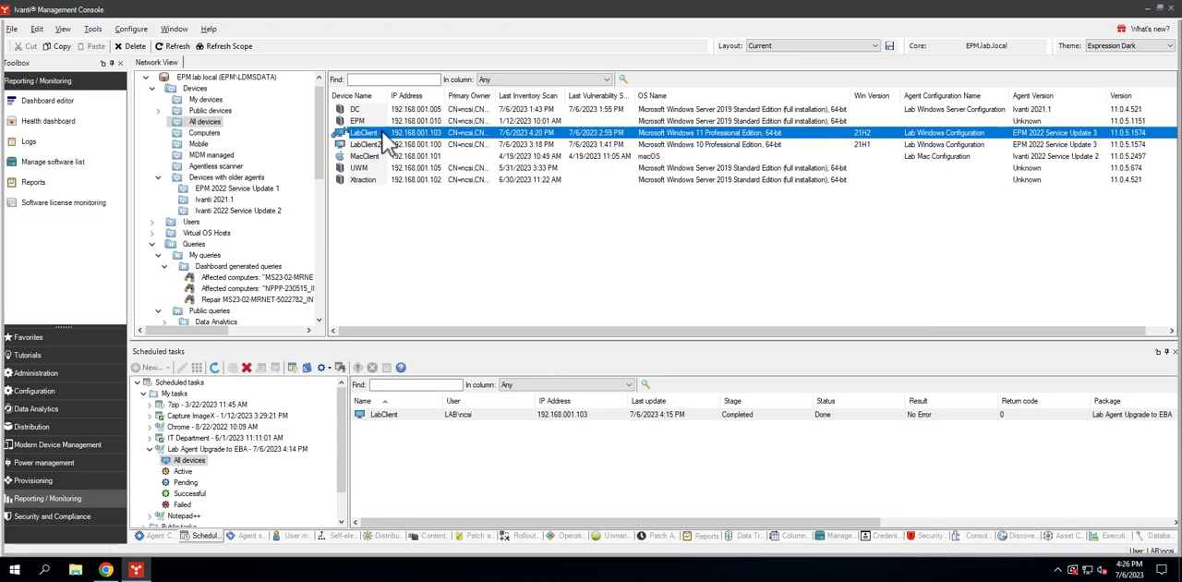
Show LabClient's device action menu, including Force agent check-in.
right_click(379, 132)
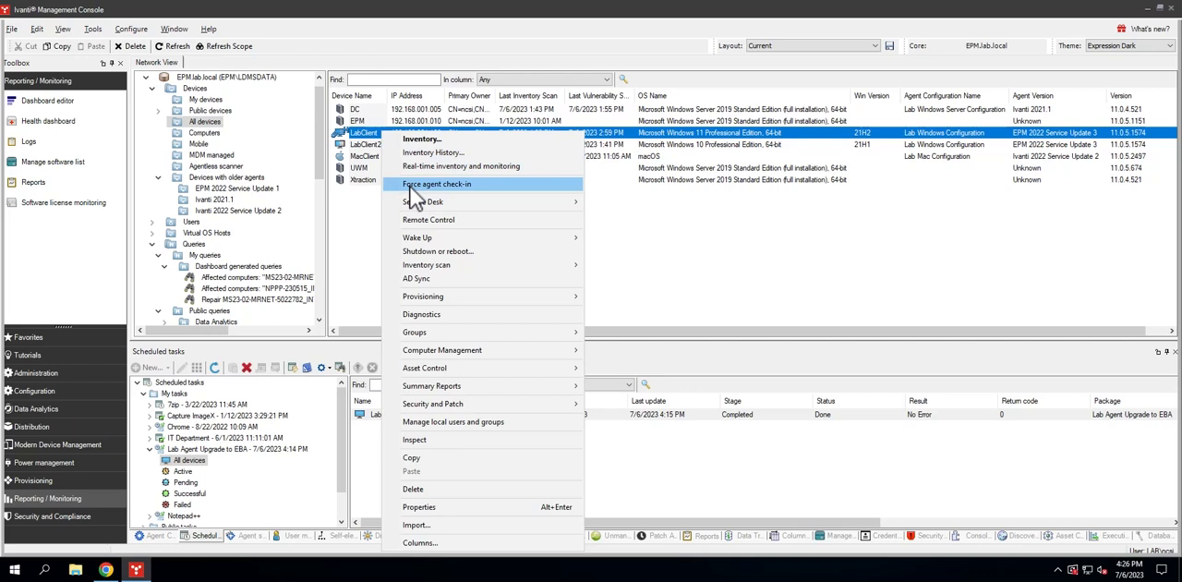
mouse_move(434, 195)
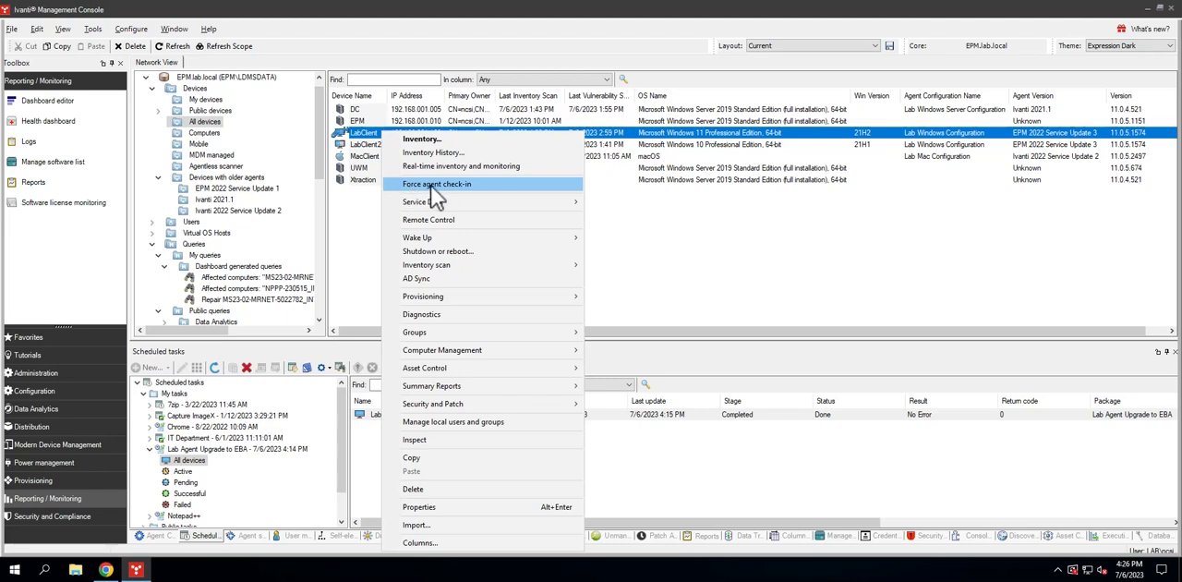
mouse_move(478, 199)
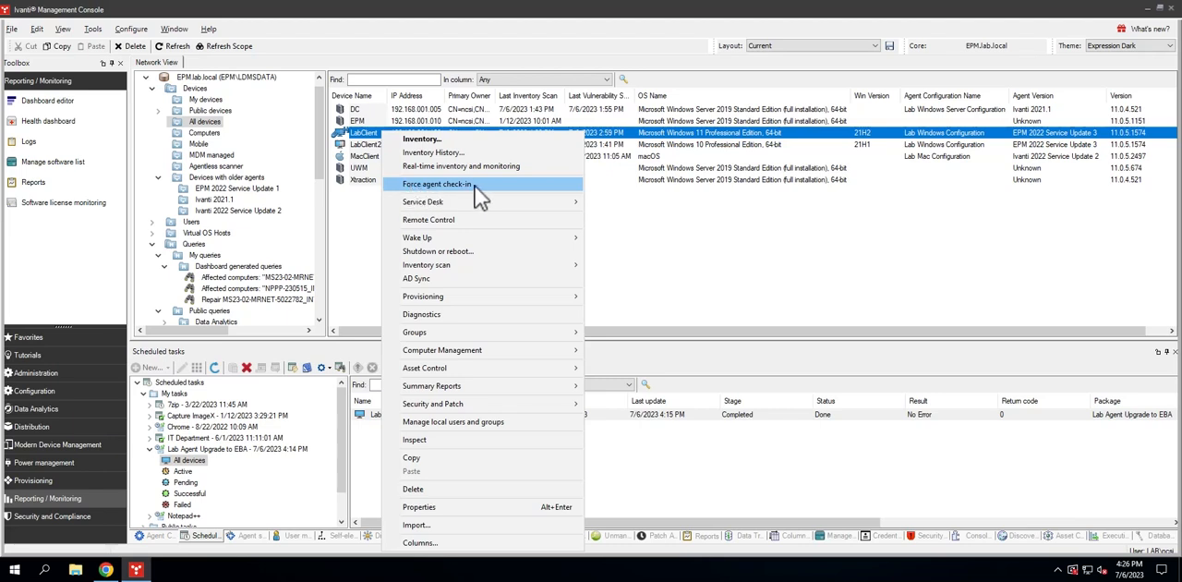